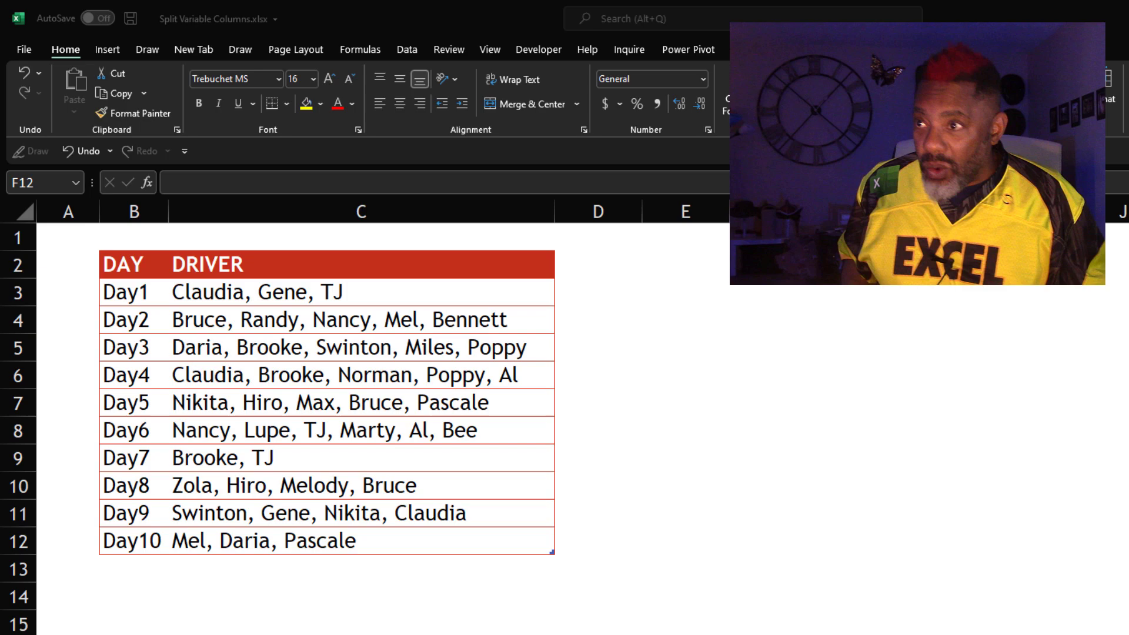
Send the DAY/DRIVER table to Power Query via Get Data from Table/Range
click(360, 403)
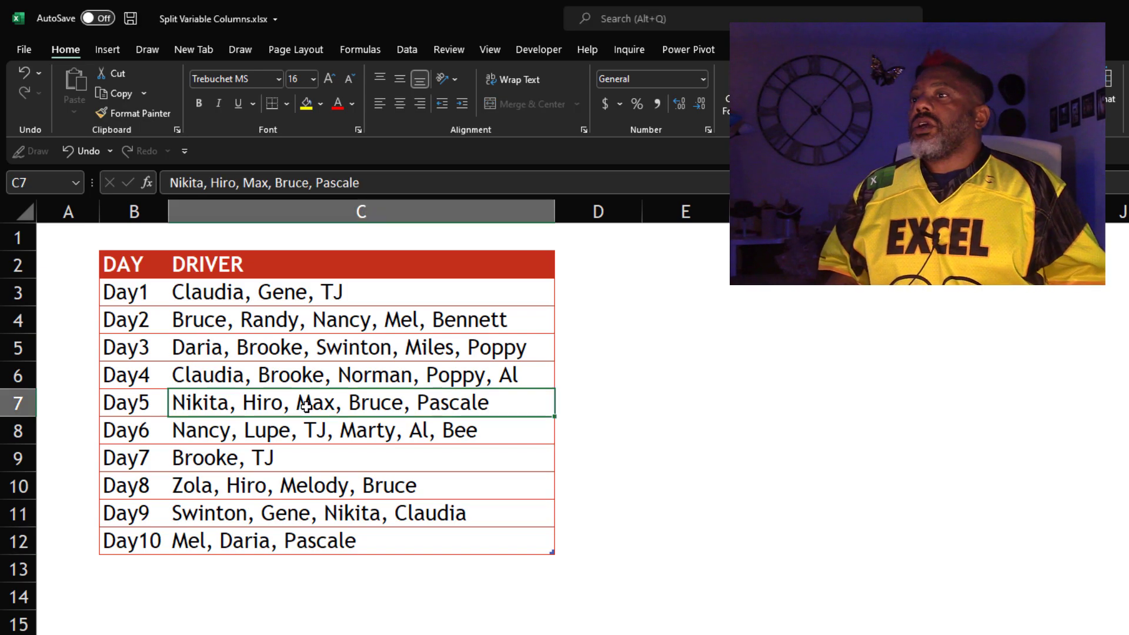
right_click(306, 402)
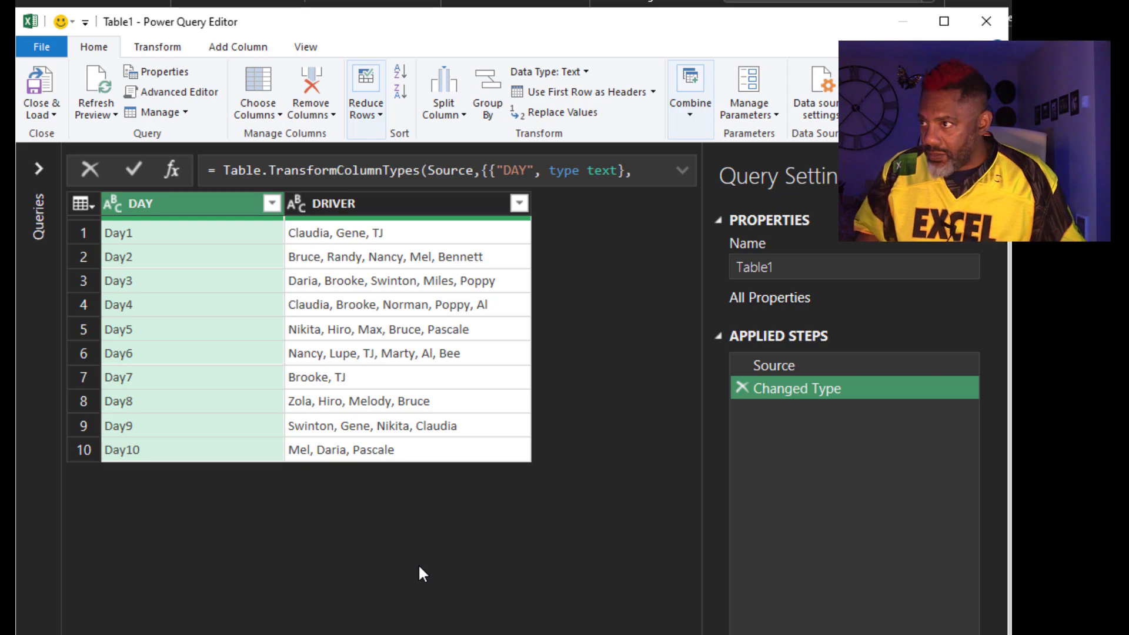
Split the DRIVER column by a custom comma delimiter into rows, one driver per row
click(339, 204)
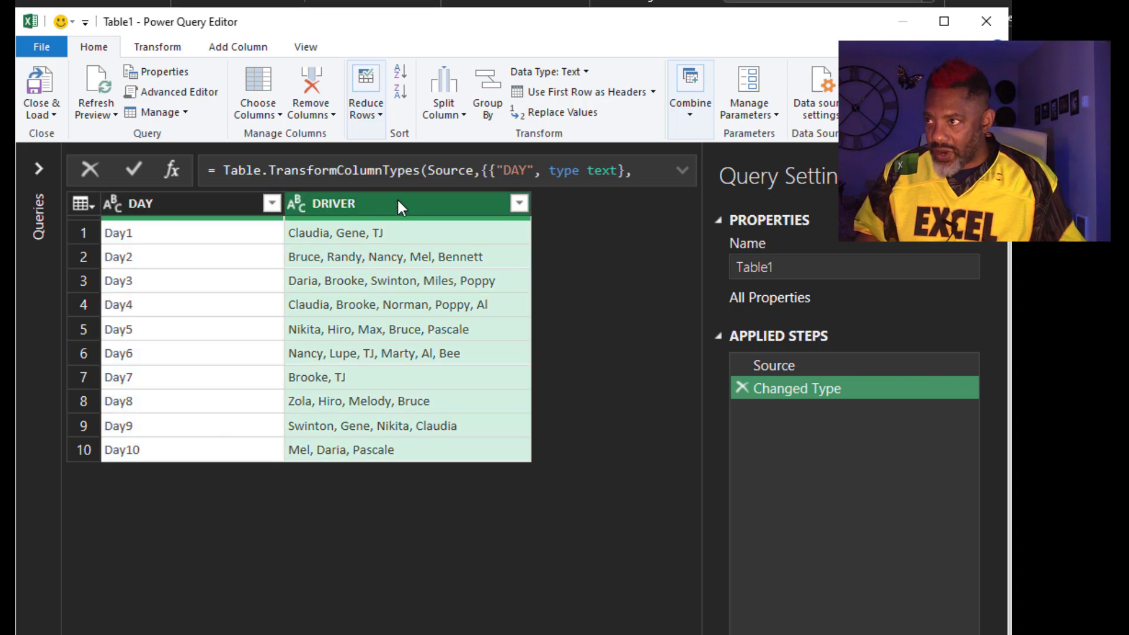
click(443, 92)
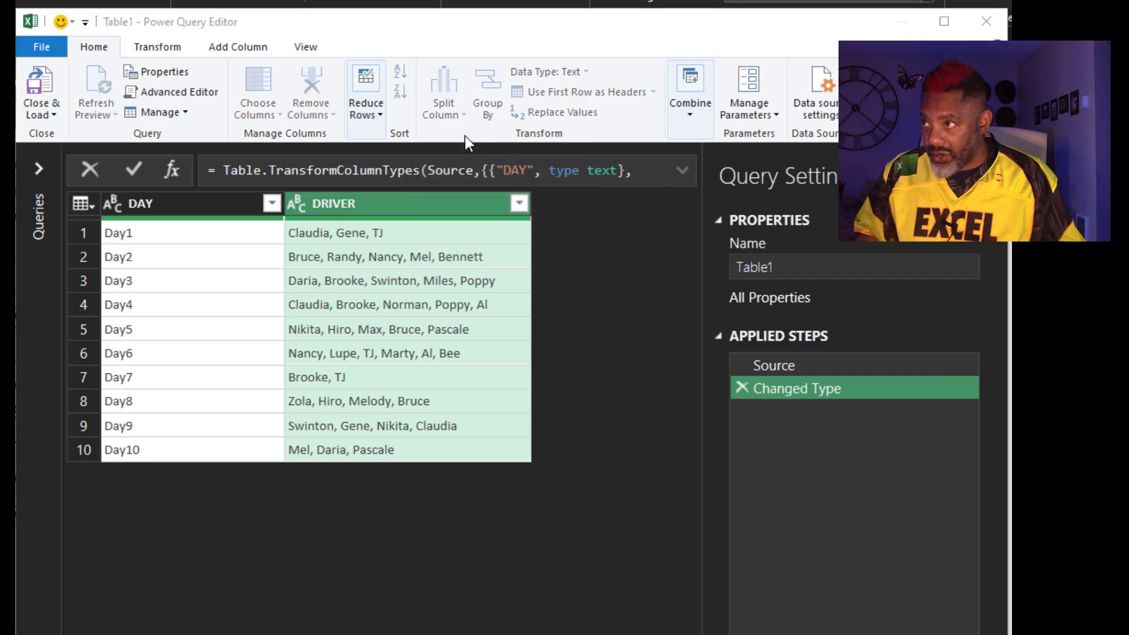
click(443, 86)
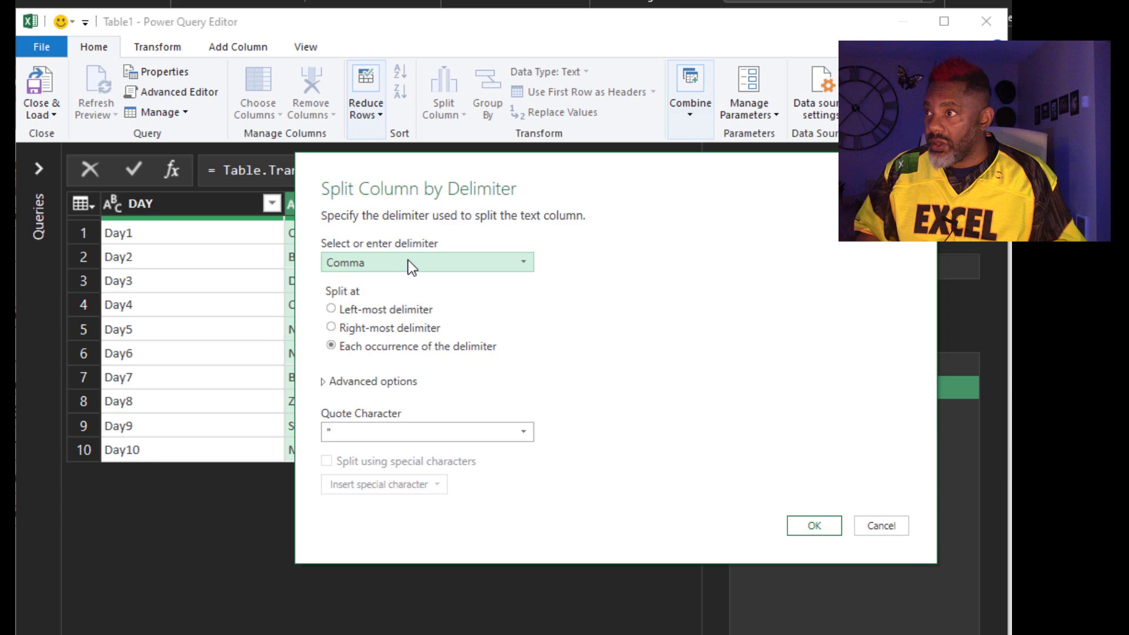
click(424, 261)
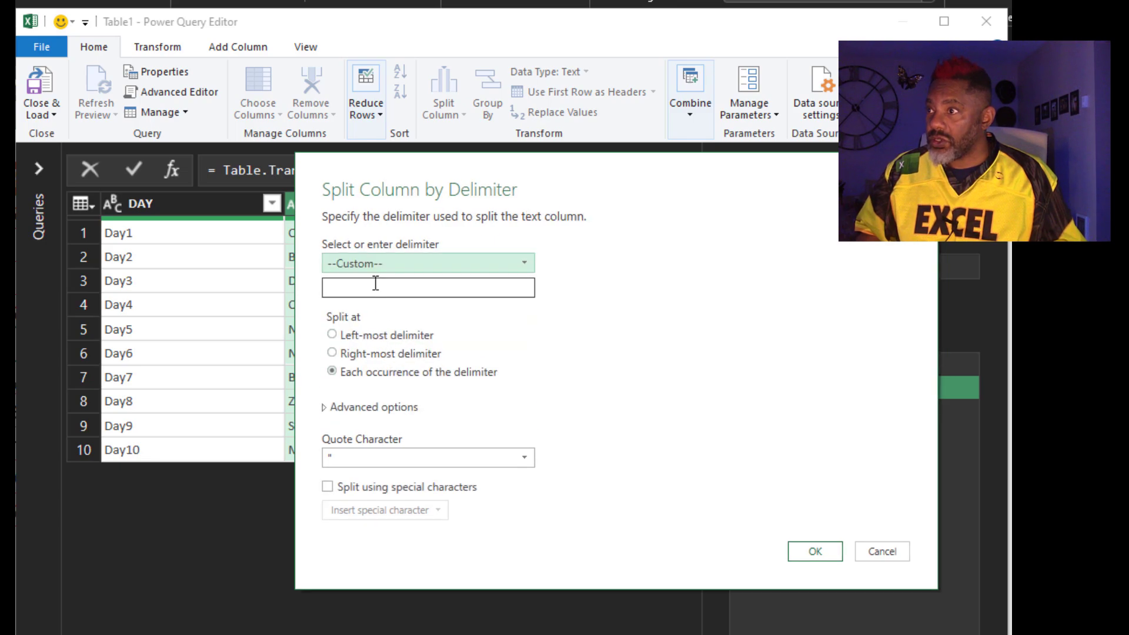
text(,)
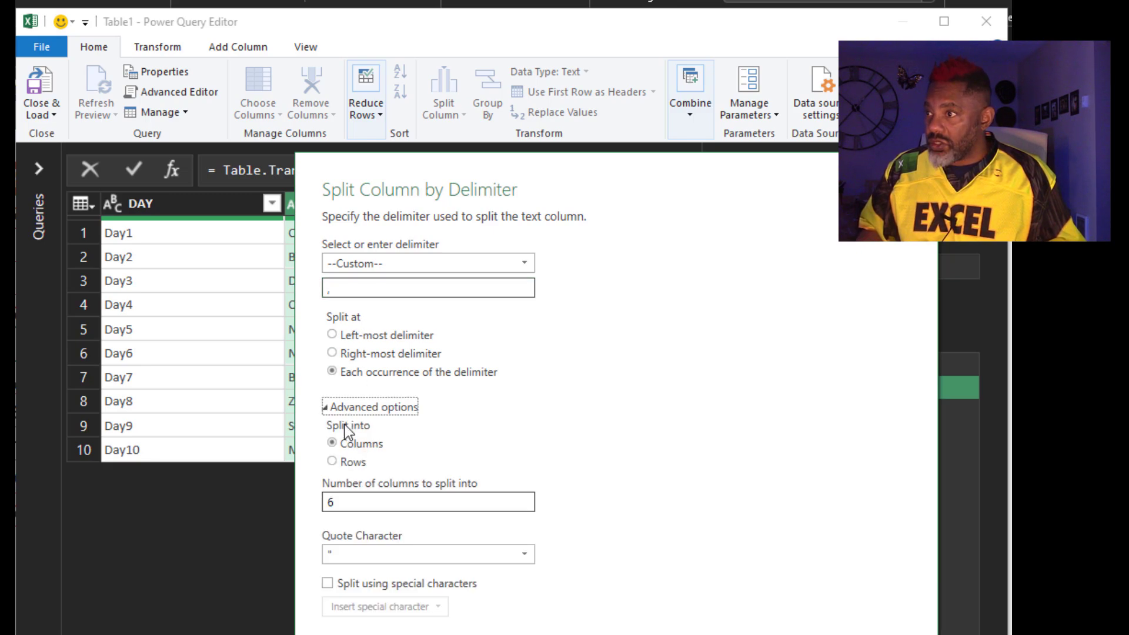
click(332, 462)
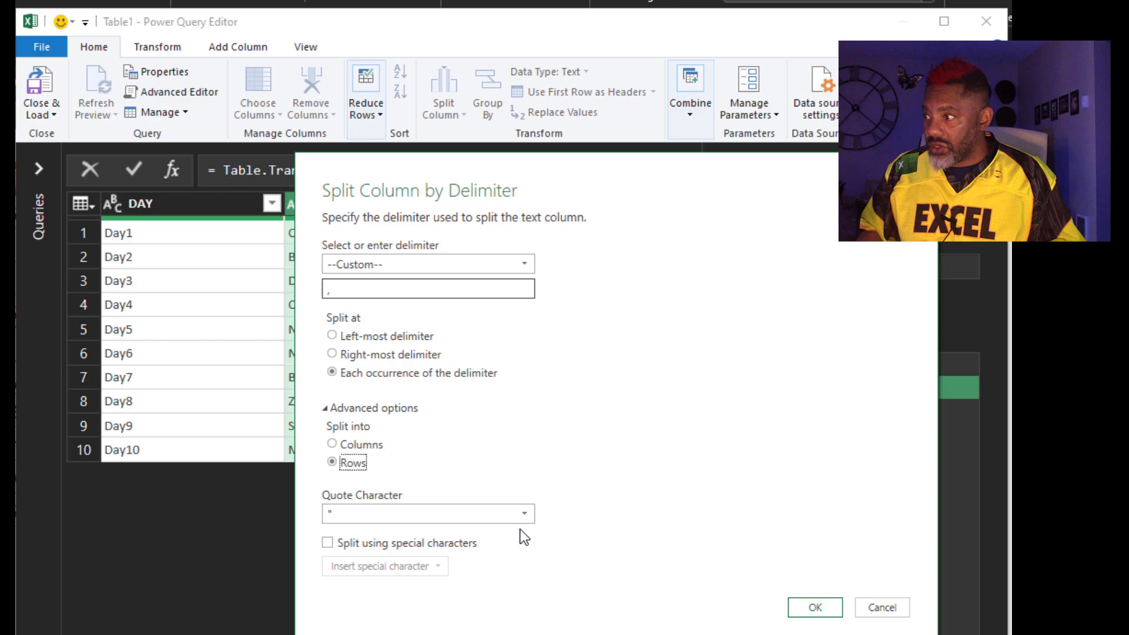
click(814, 608)
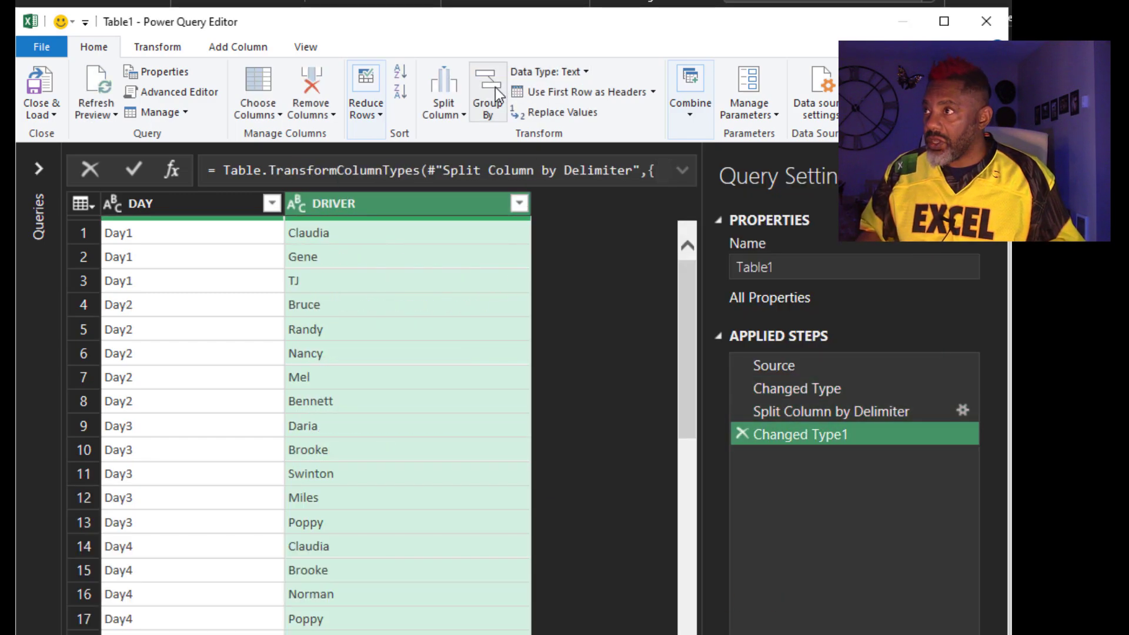
Group the rows by DAY with a Count Rows column giving drivers per day
click(487, 91)
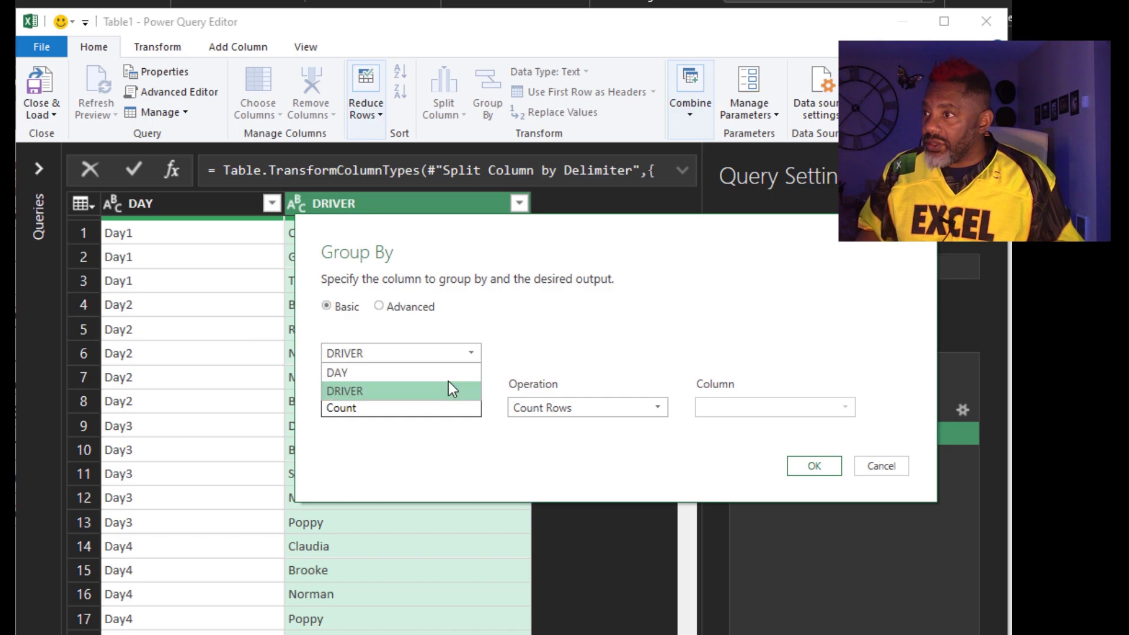
click(337, 373)
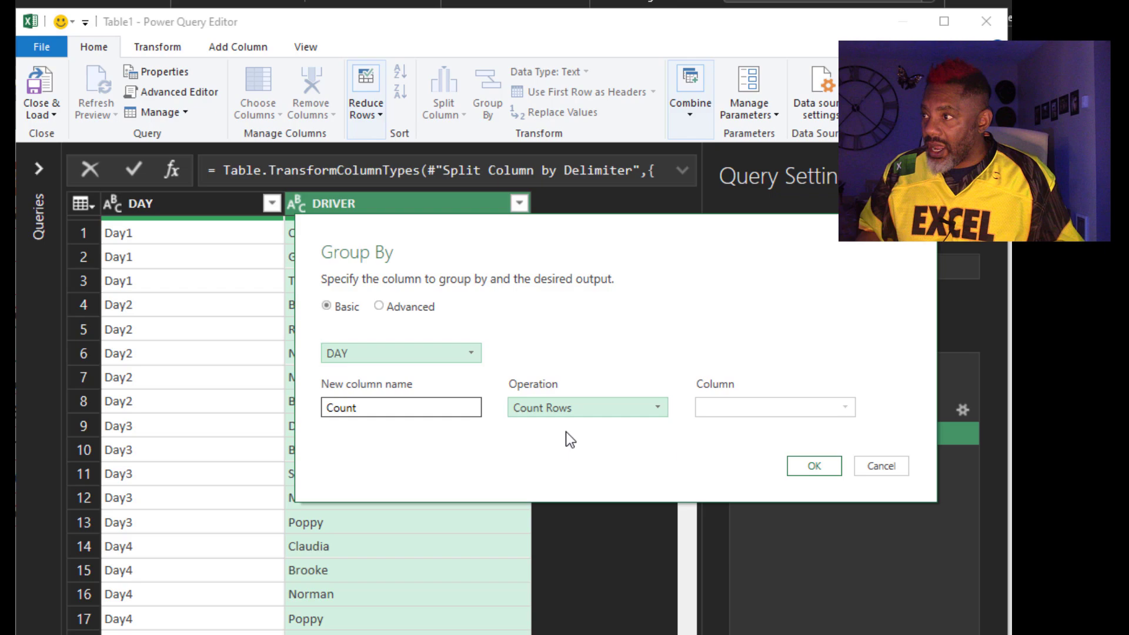
click(812, 466)
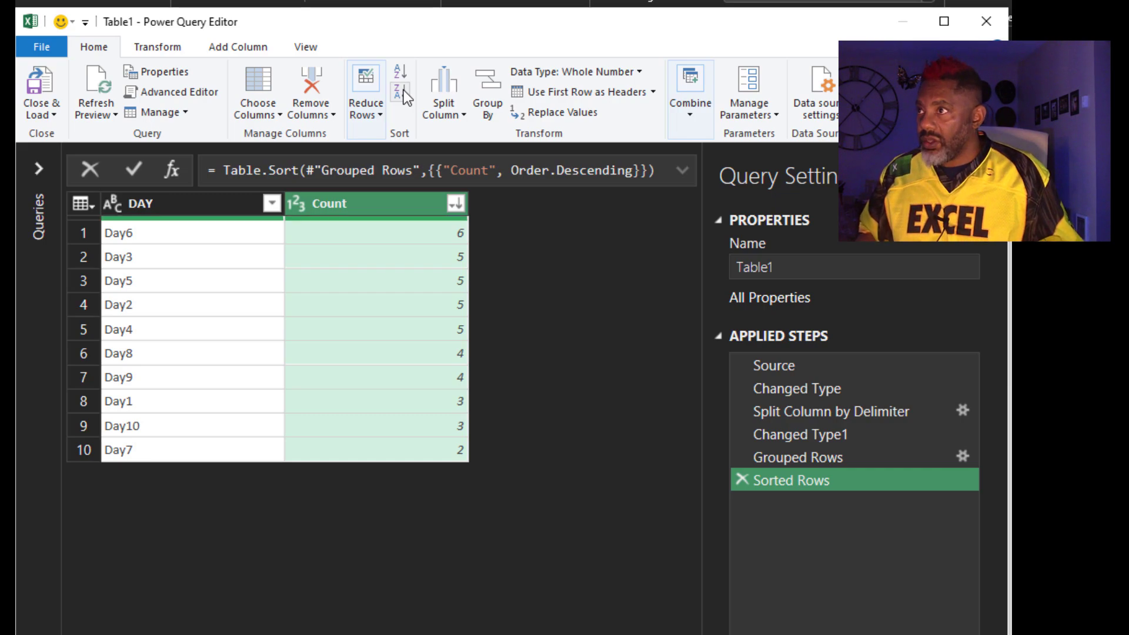
Keep only the top 1 row, the day with the largest driver count
click(366, 92)
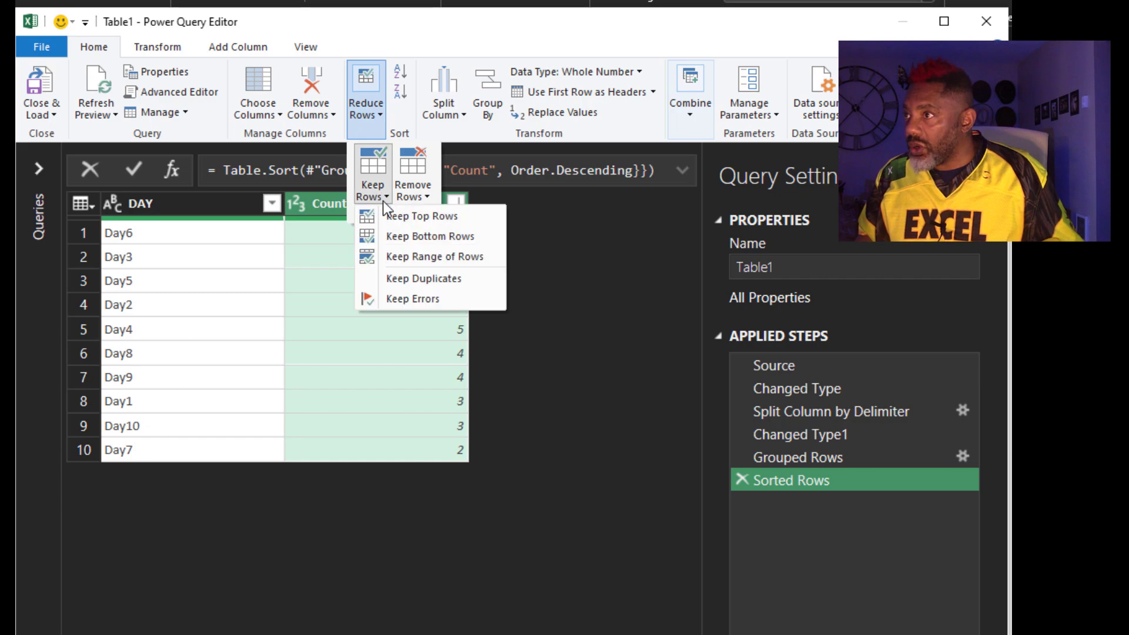
click(422, 215)
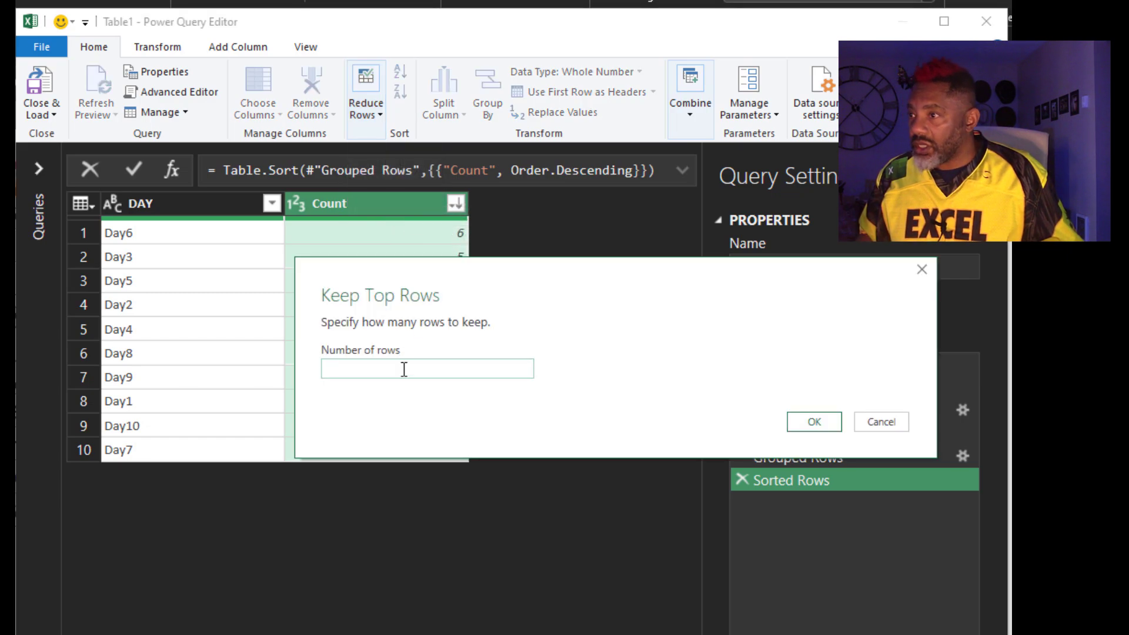
text(1)
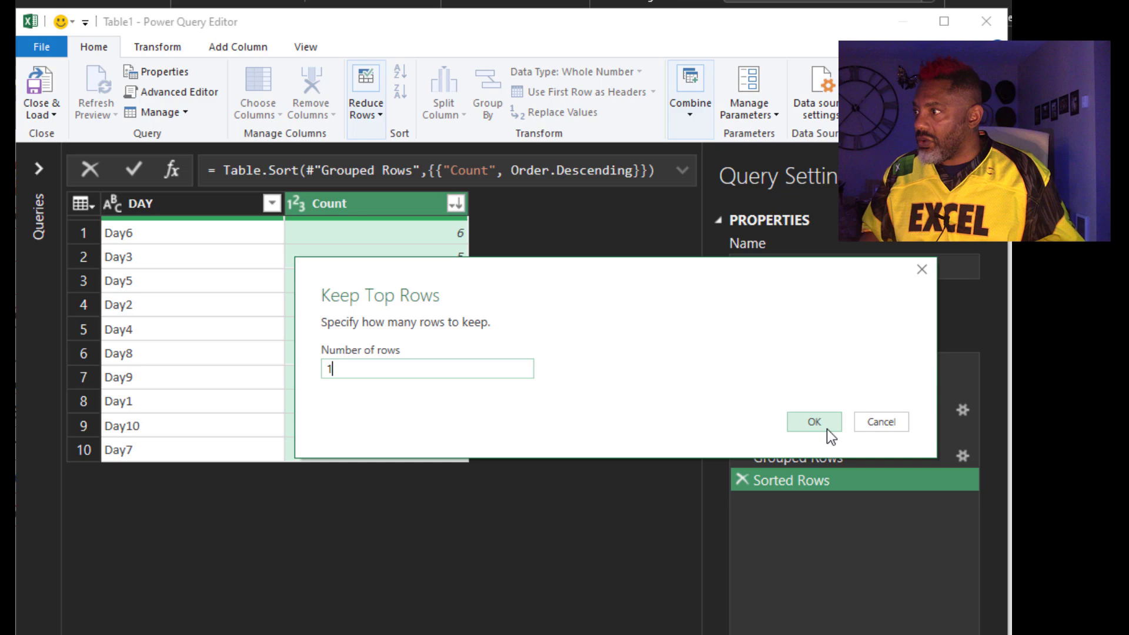
click(812, 421)
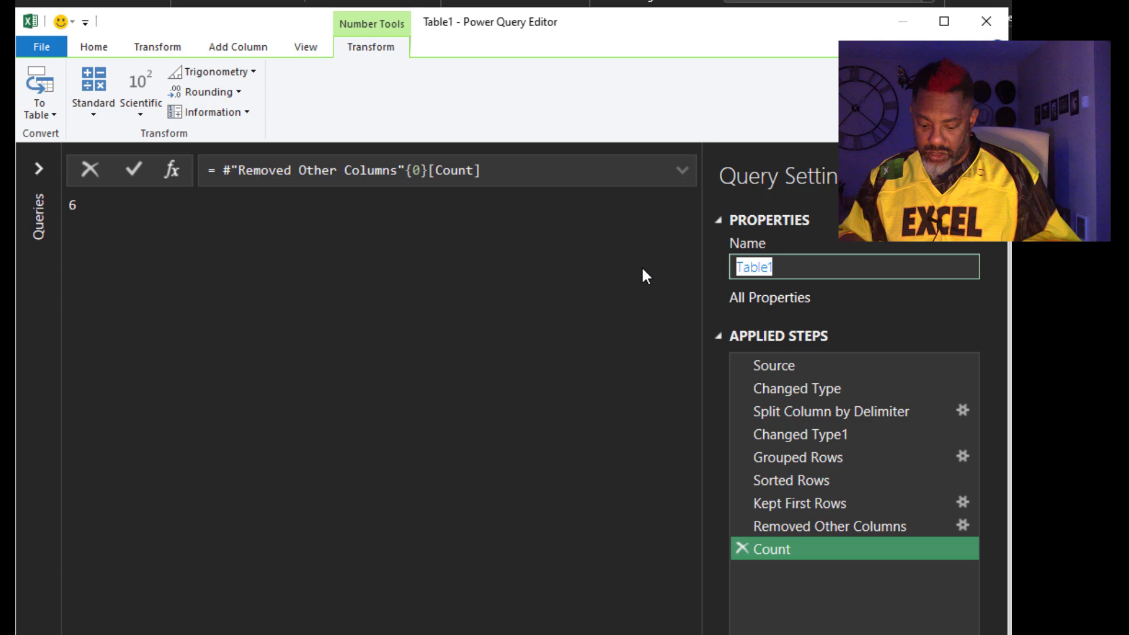
Rename the single-value query from Table1 to HCOUNT
text(H)
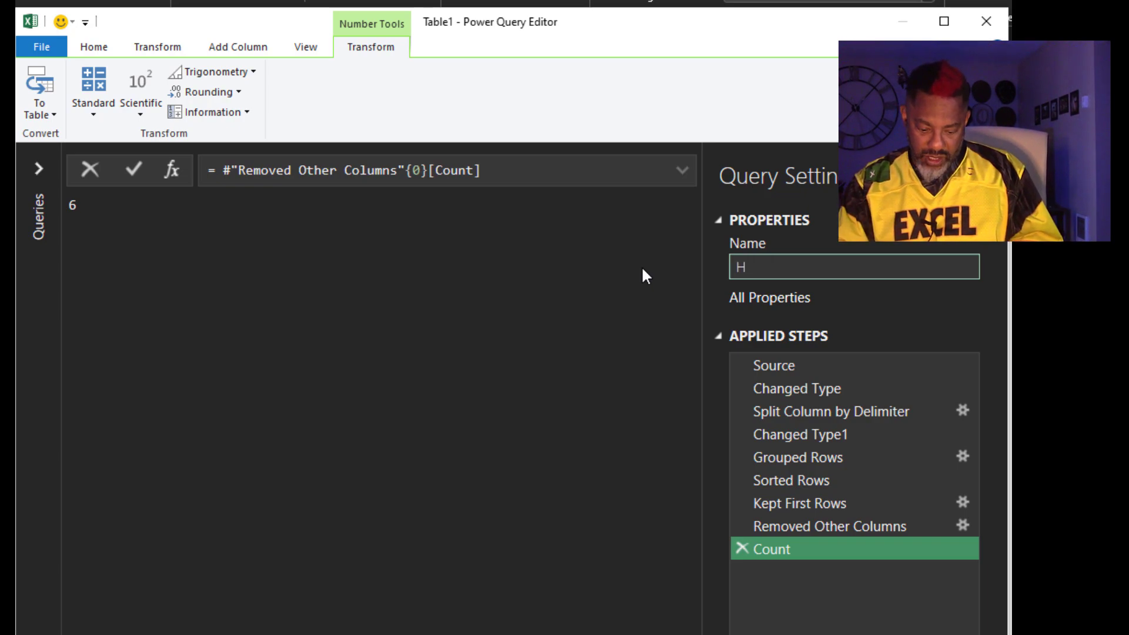
text(COUNT)
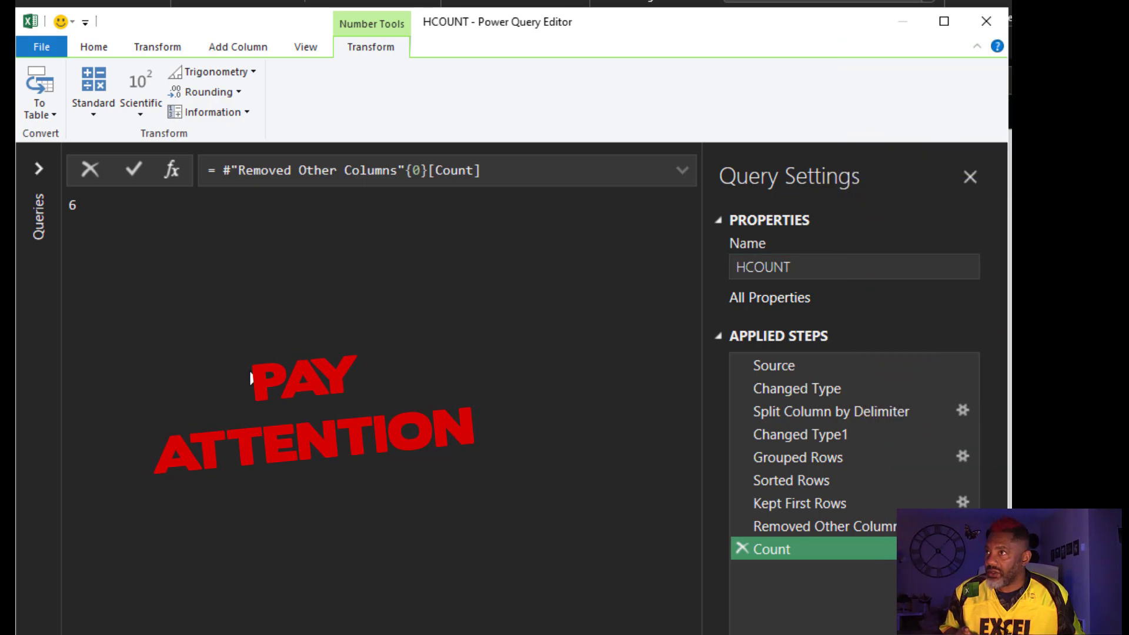
click(94, 47)
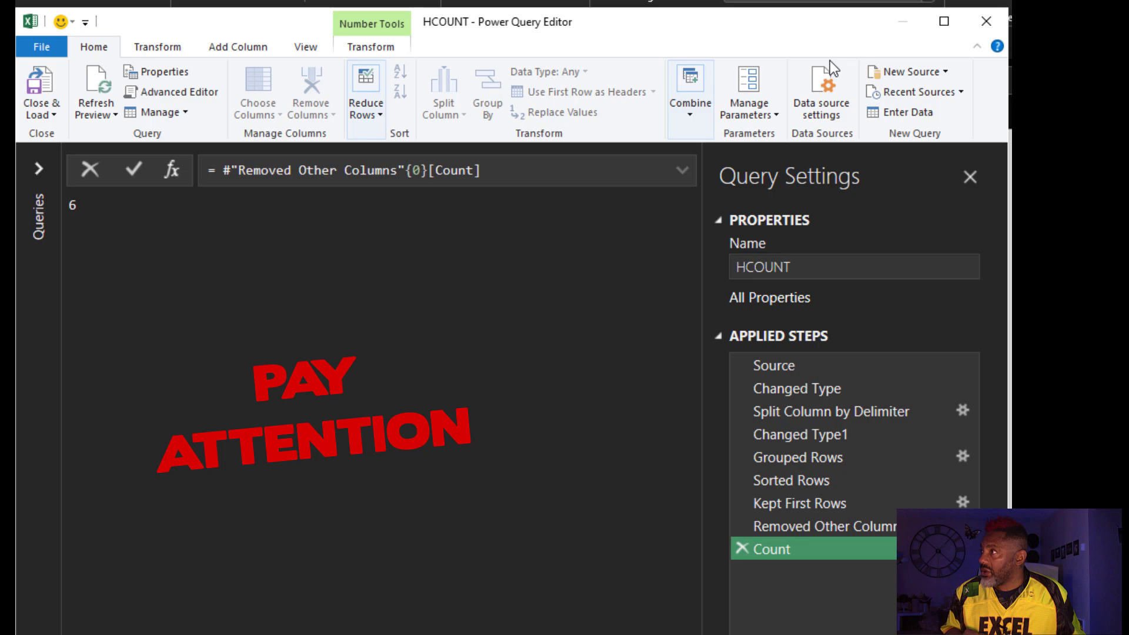
click(915, 72)
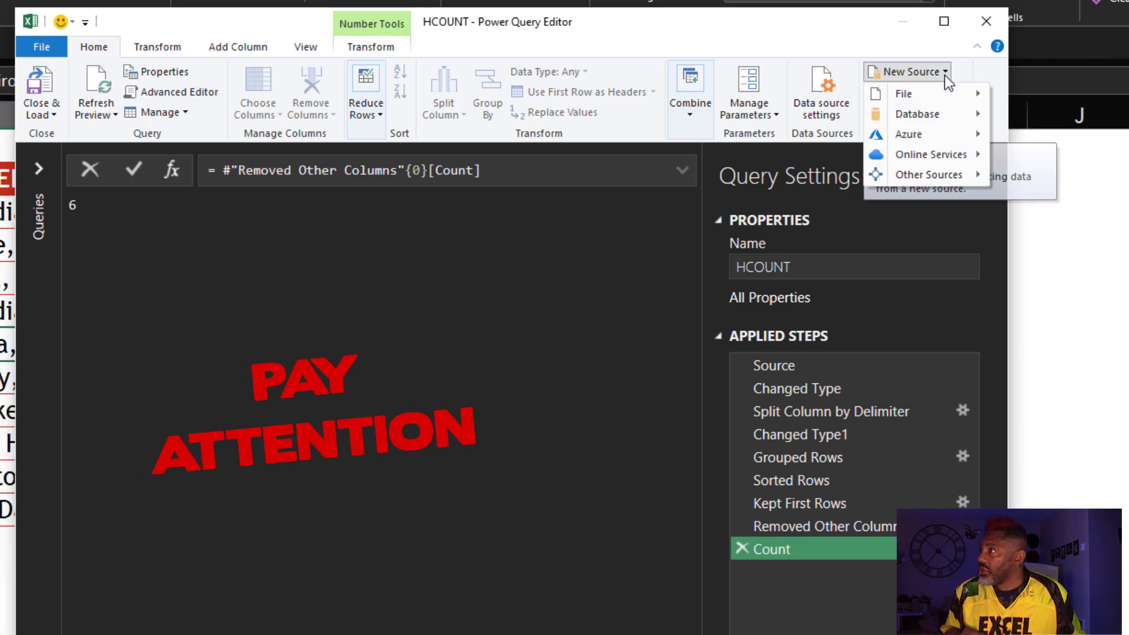
mouse_move(929, 174)
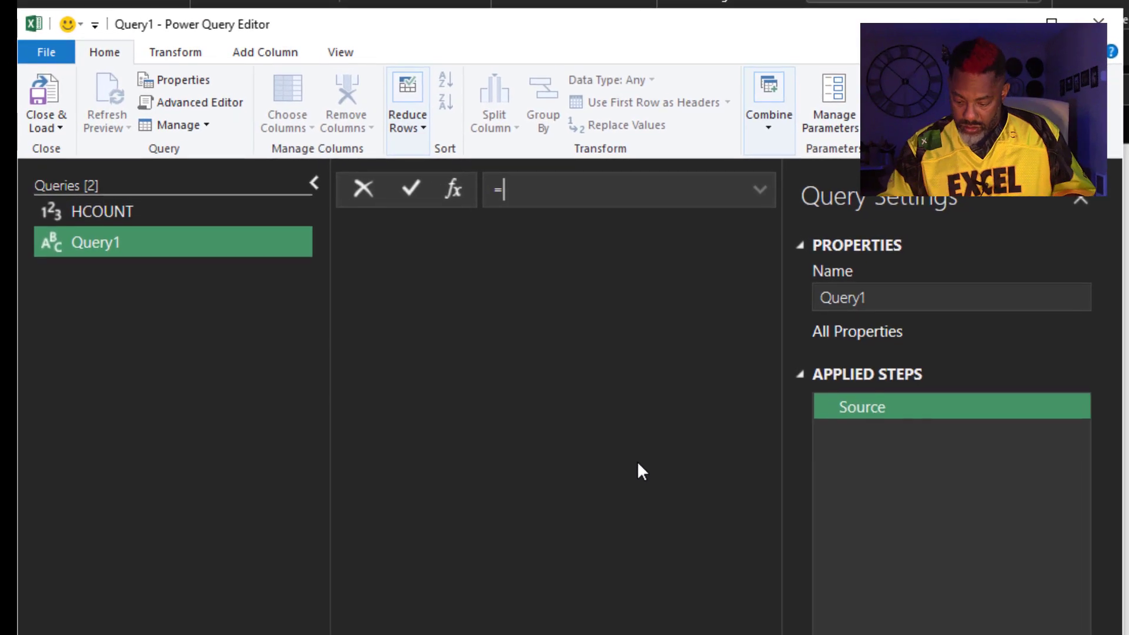
Create a blank query with formula = {1..HCOUNT} and name it Headers
text({})
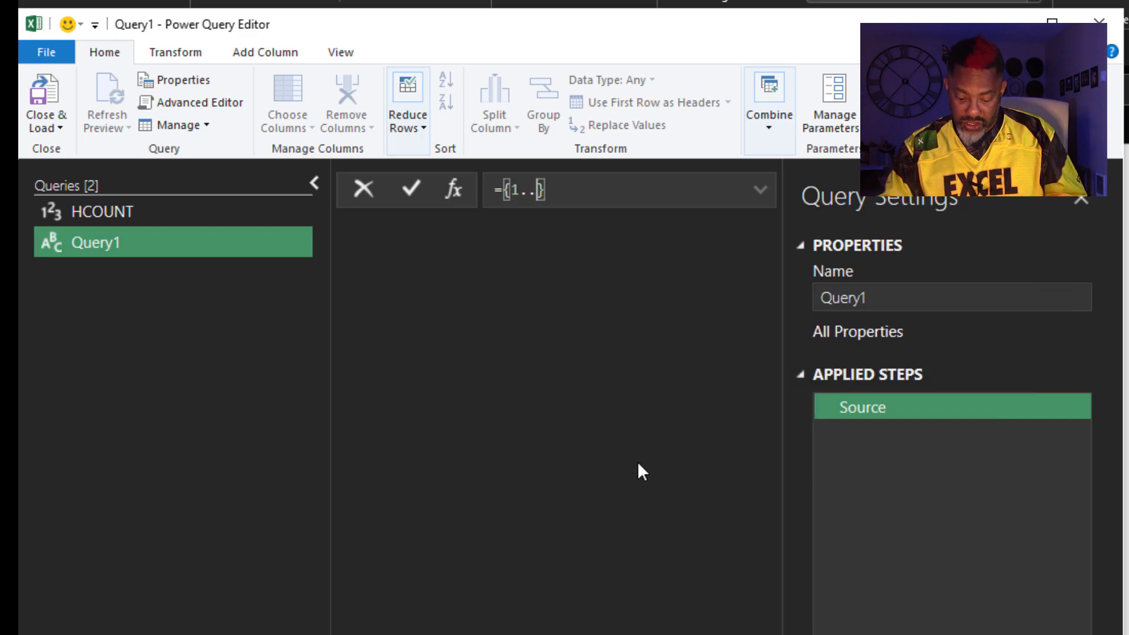
text(HCOUNT)
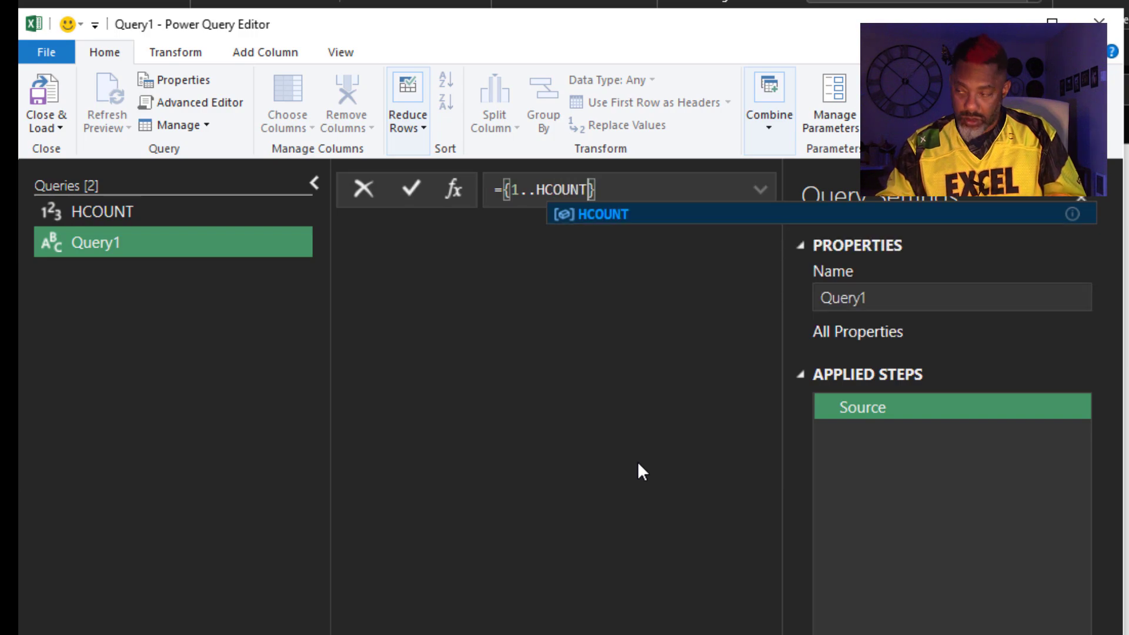
click(412, 188)
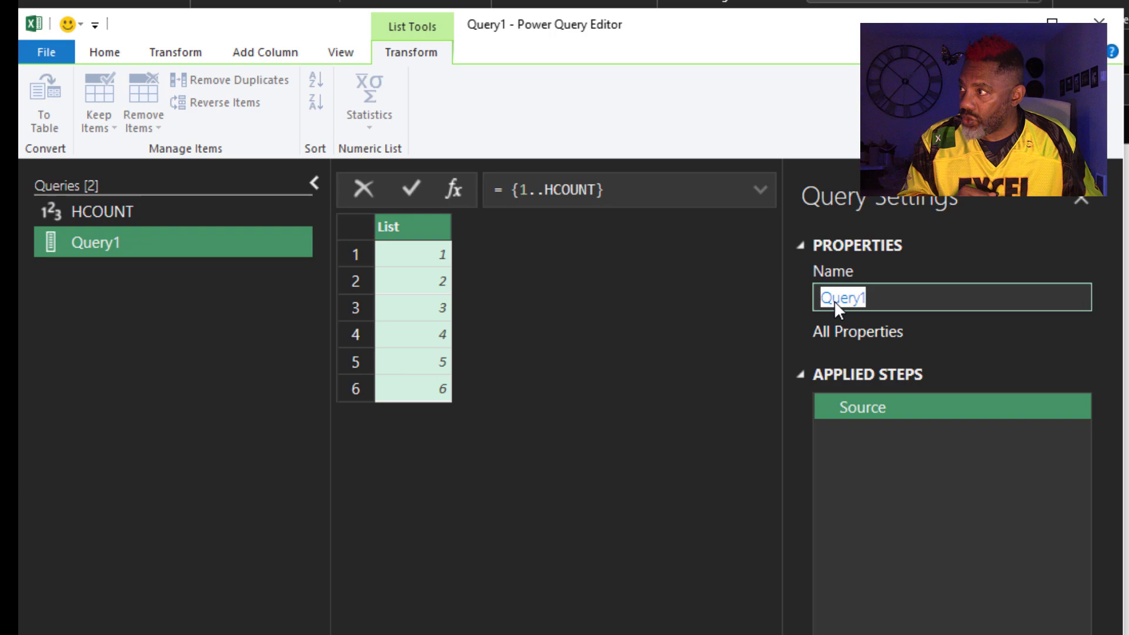
text(Headers)
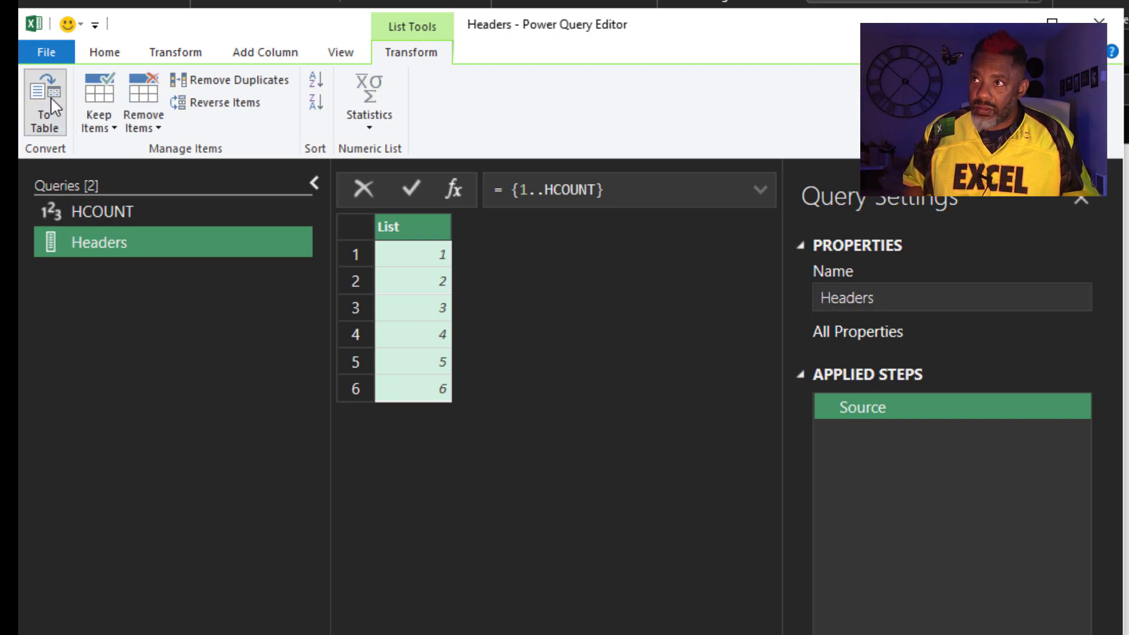
Convert the Headers list into a one-column table of 1 to 6
click(45, 103)
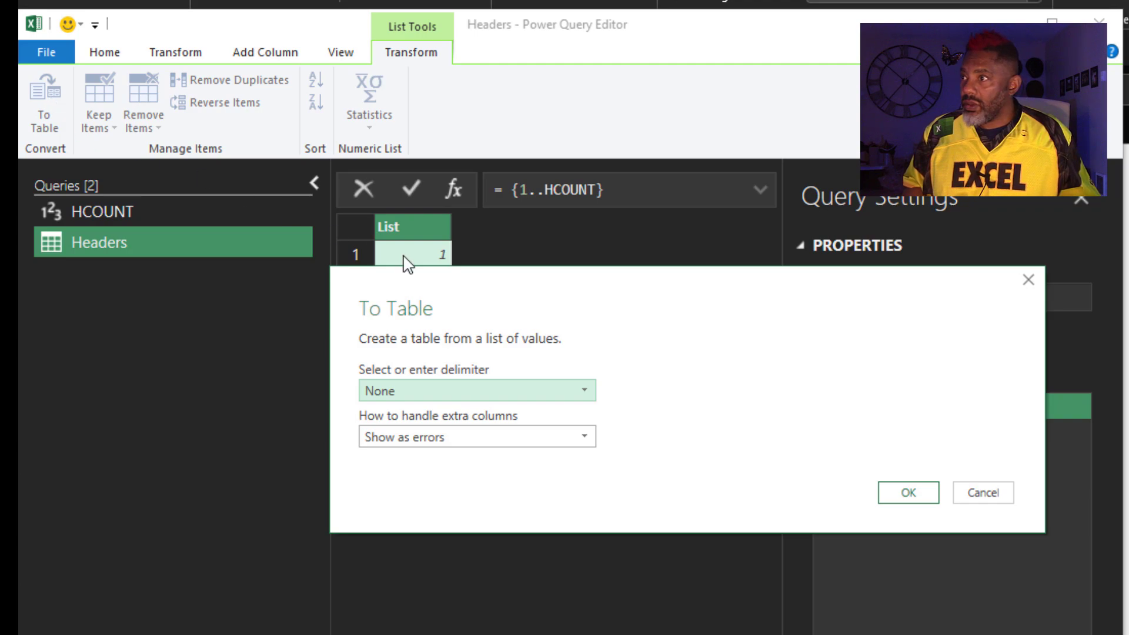
click(907, 493)
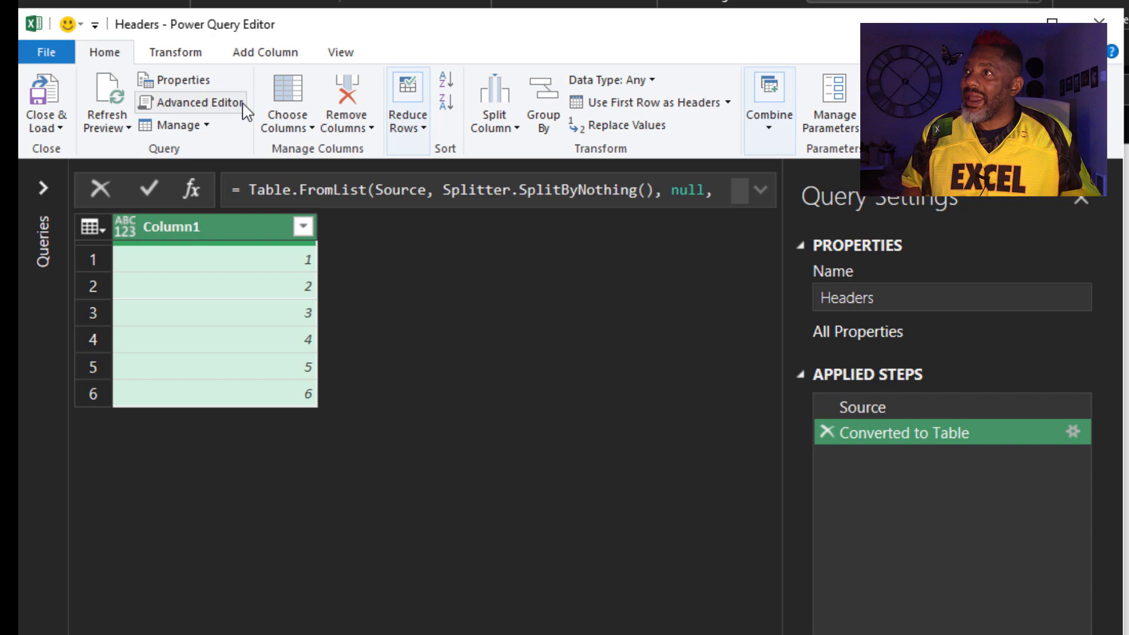
click(265, 51)
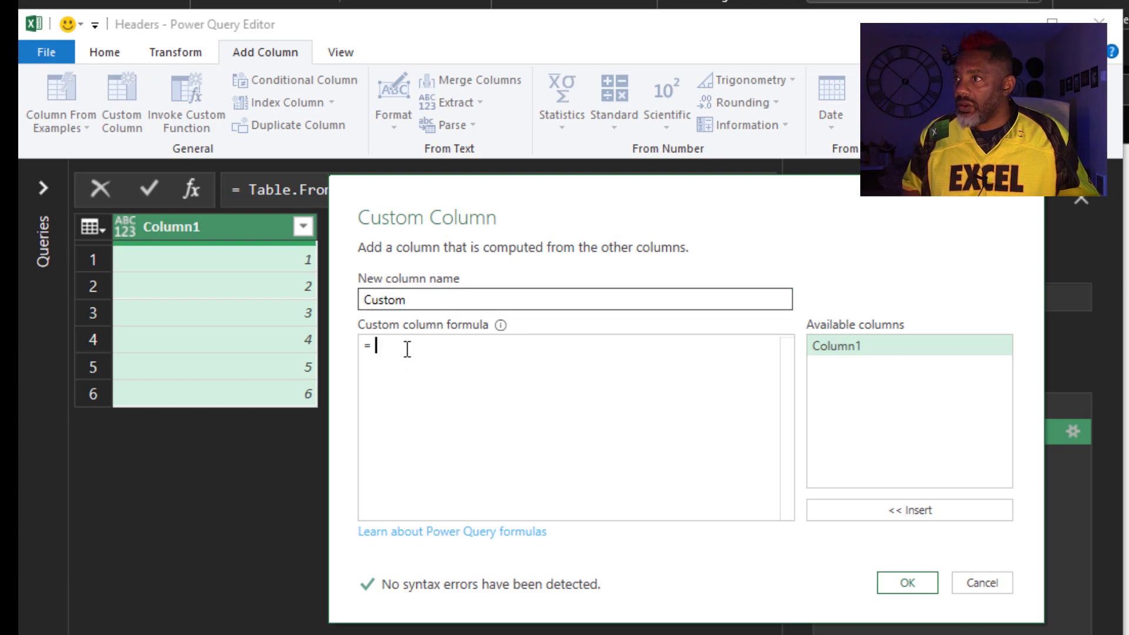
Add a custom column with formula ="Driver" and select it with the number column for merging
text("Driver)
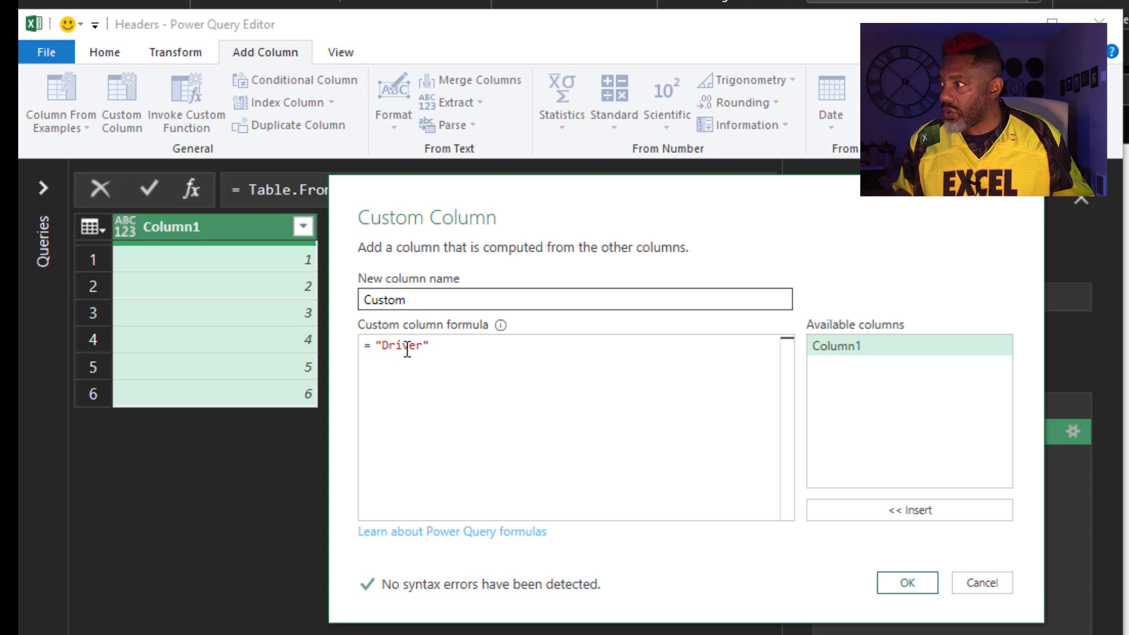
click(907, 582)
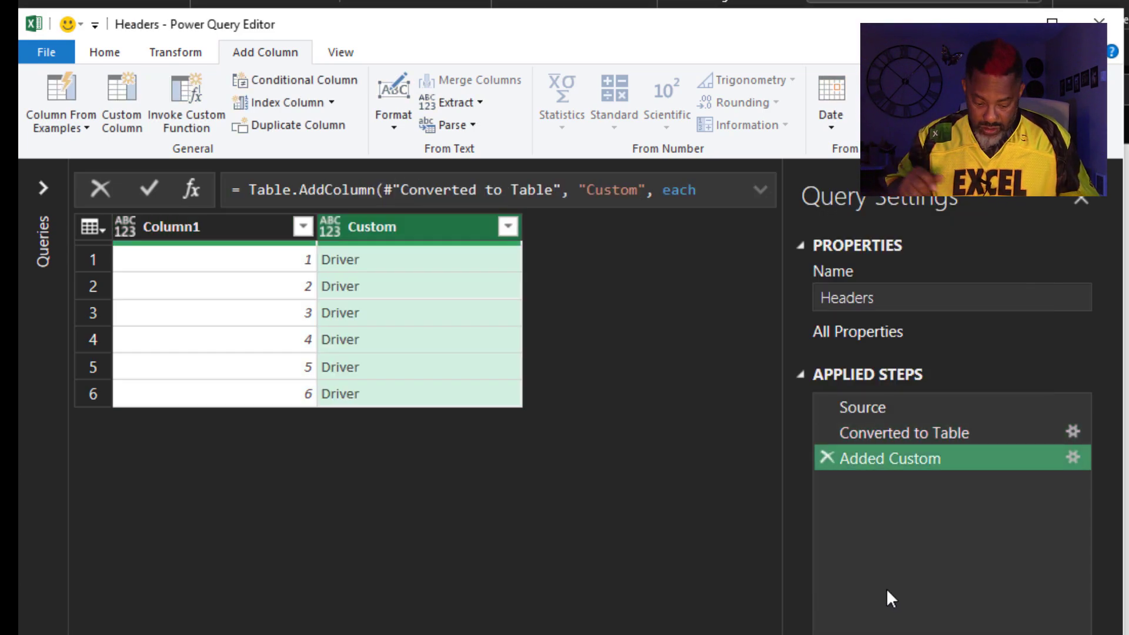
mouse_move(268, 315)
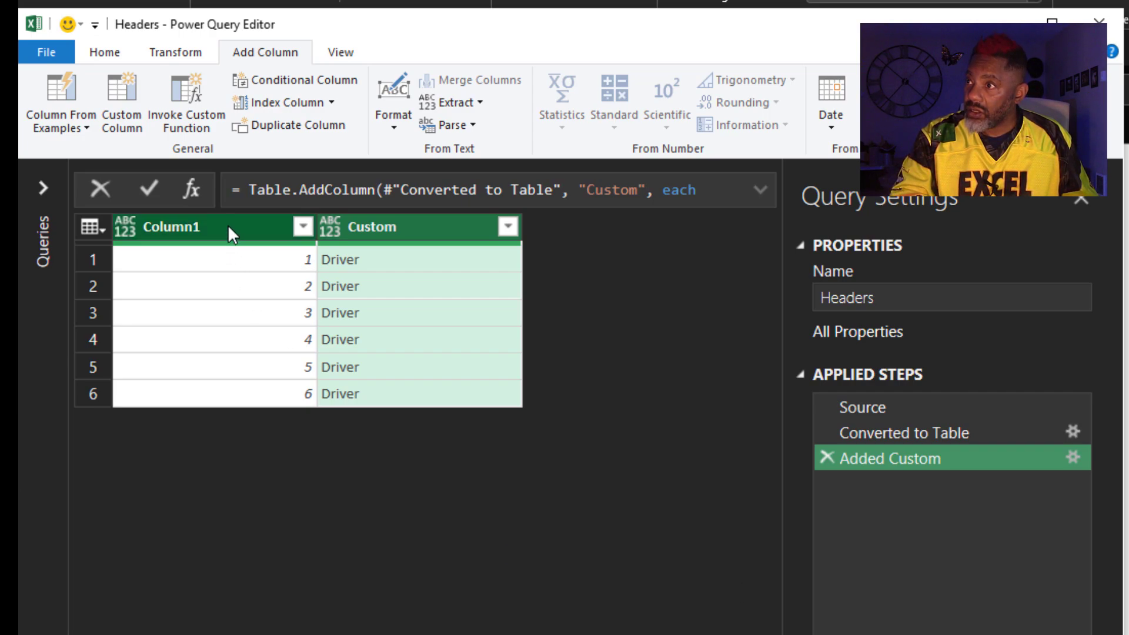
click(169, 226)
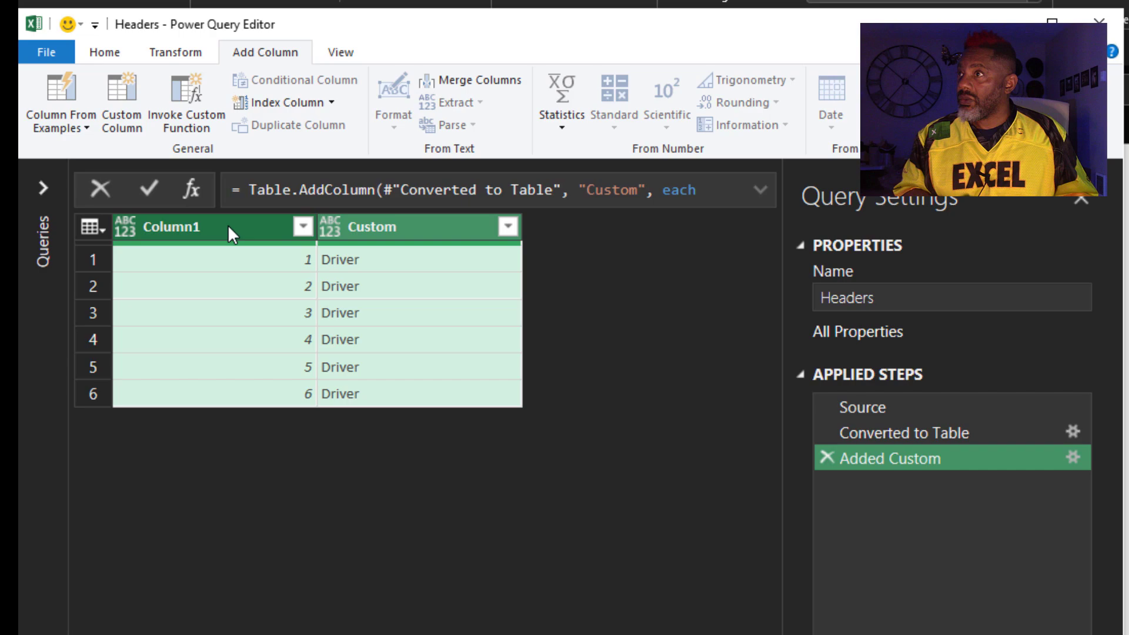
click(478, 80)
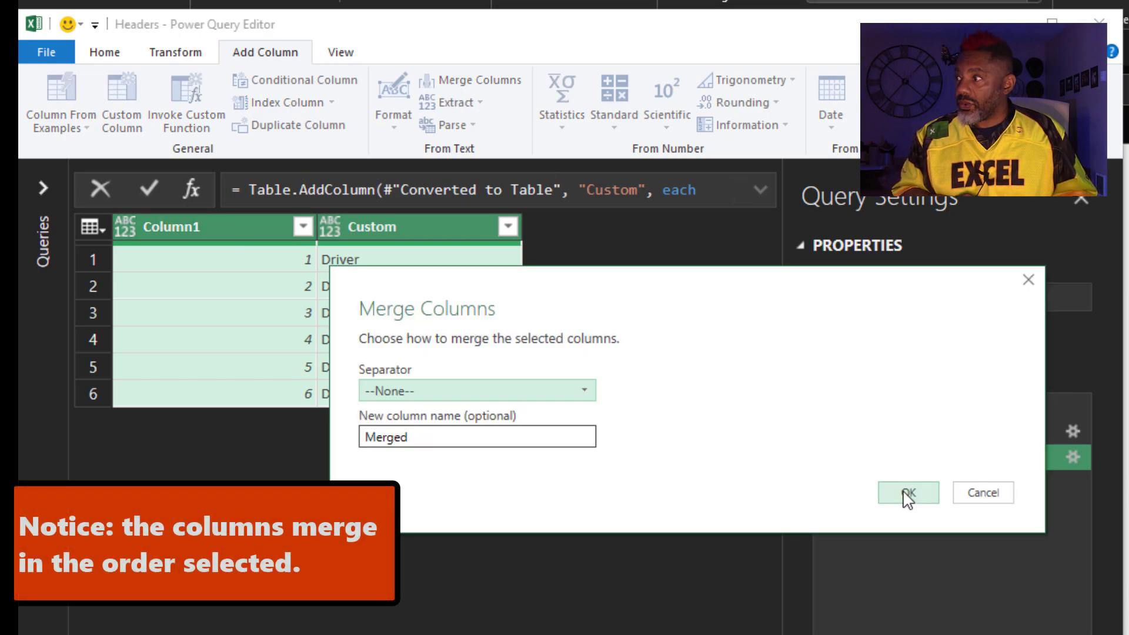
Merge into Driver1–Driver6 with no separator, drill down to a list and load it to a sheet
click(908, 493)
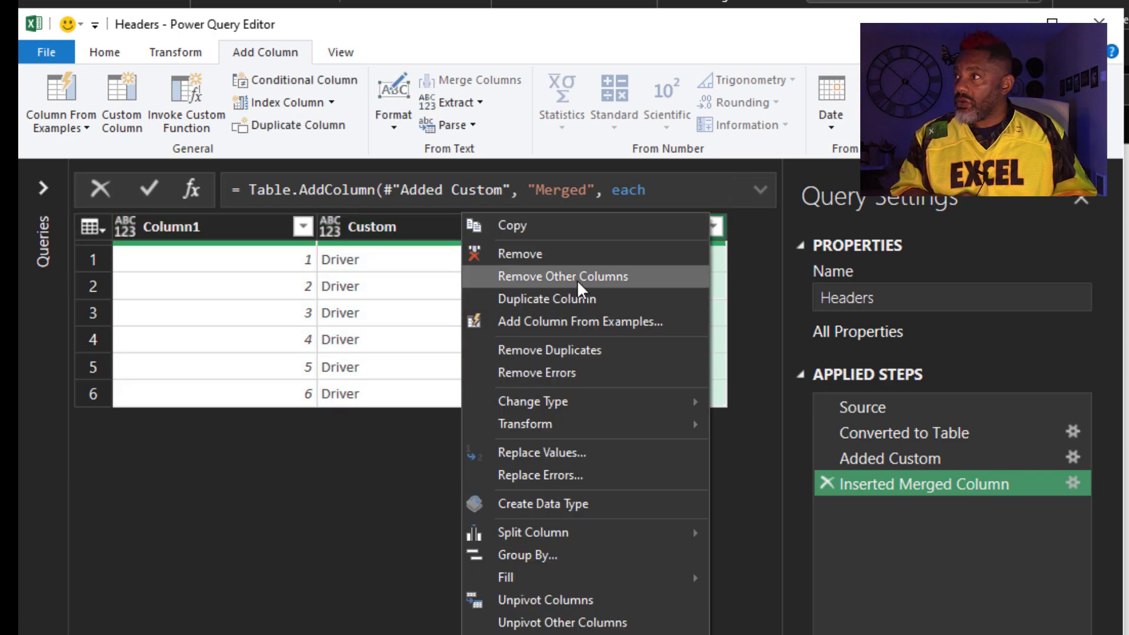
click(563, 276)
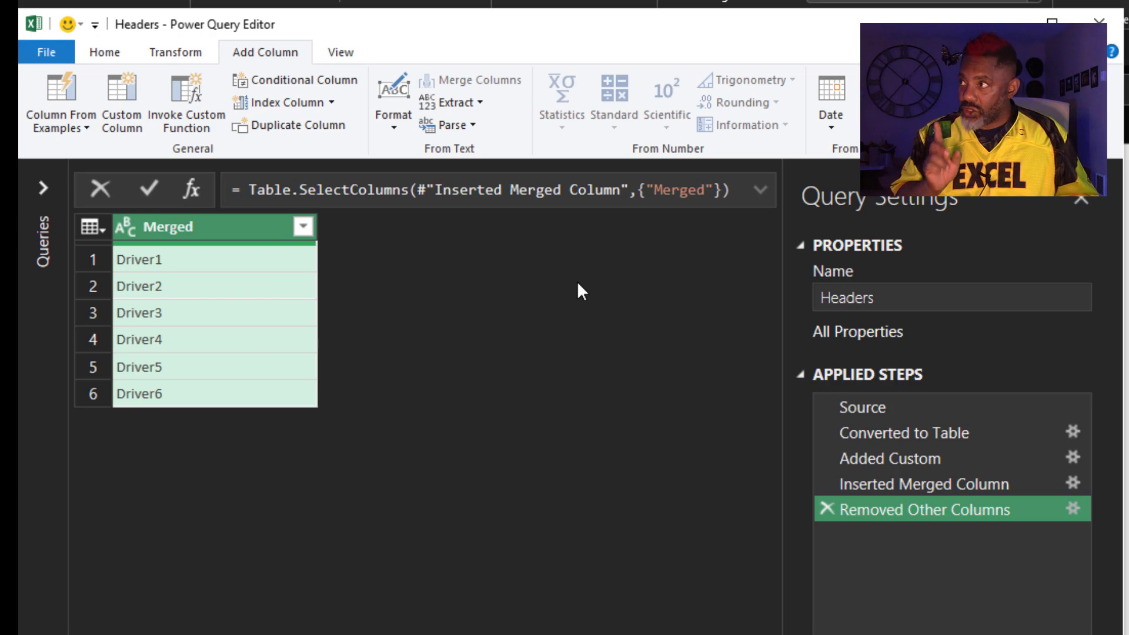
click(175, 52)
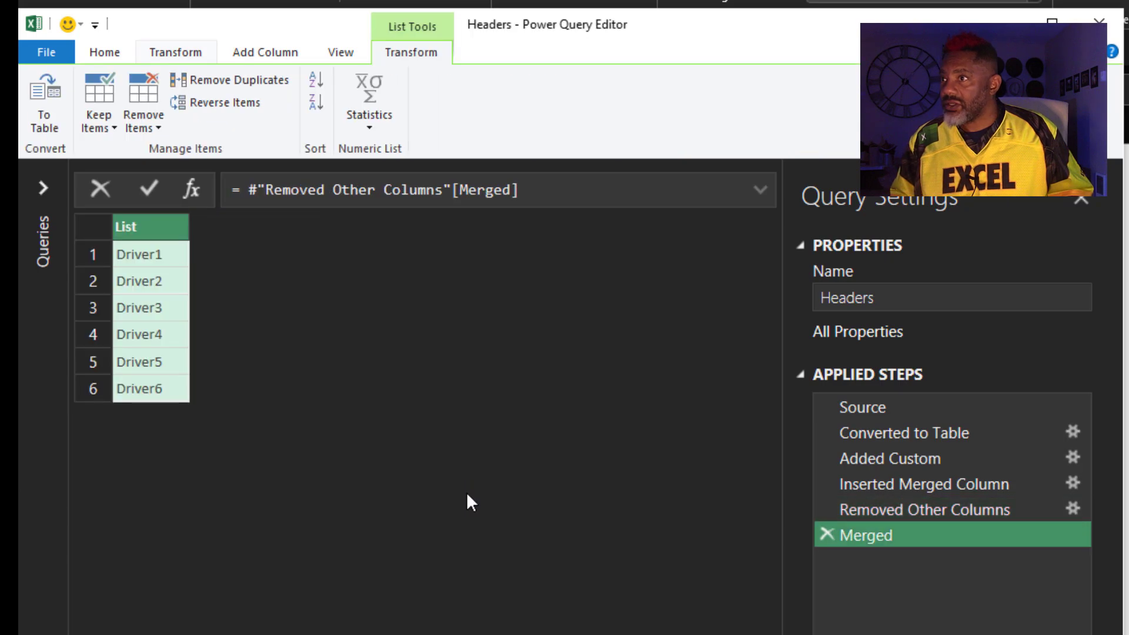
click(45, 51)
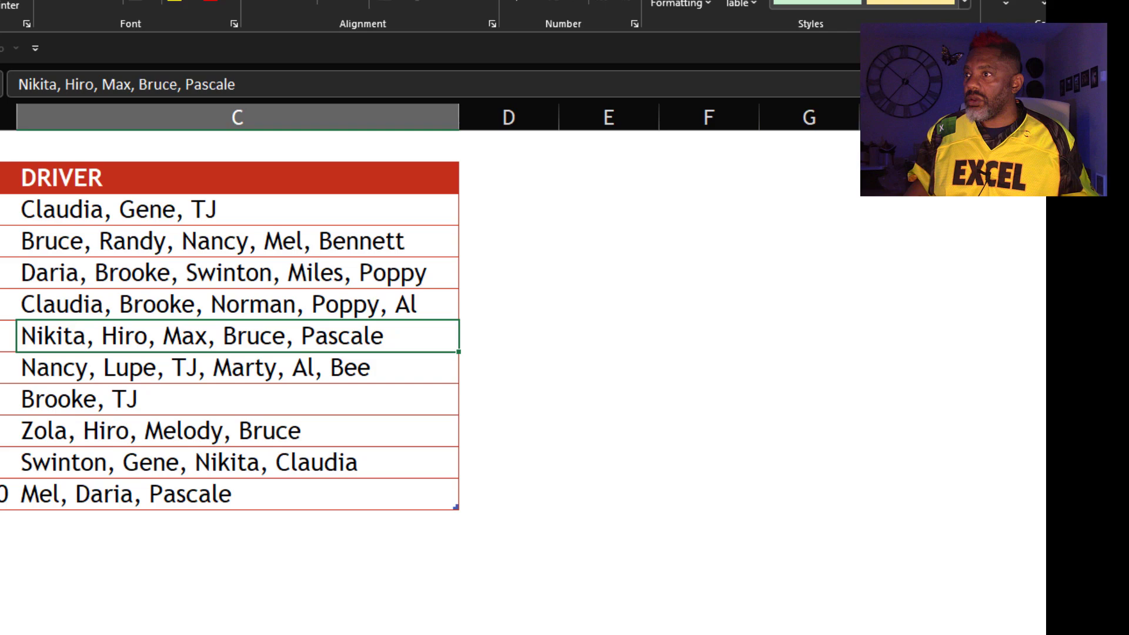
click(99, 608)
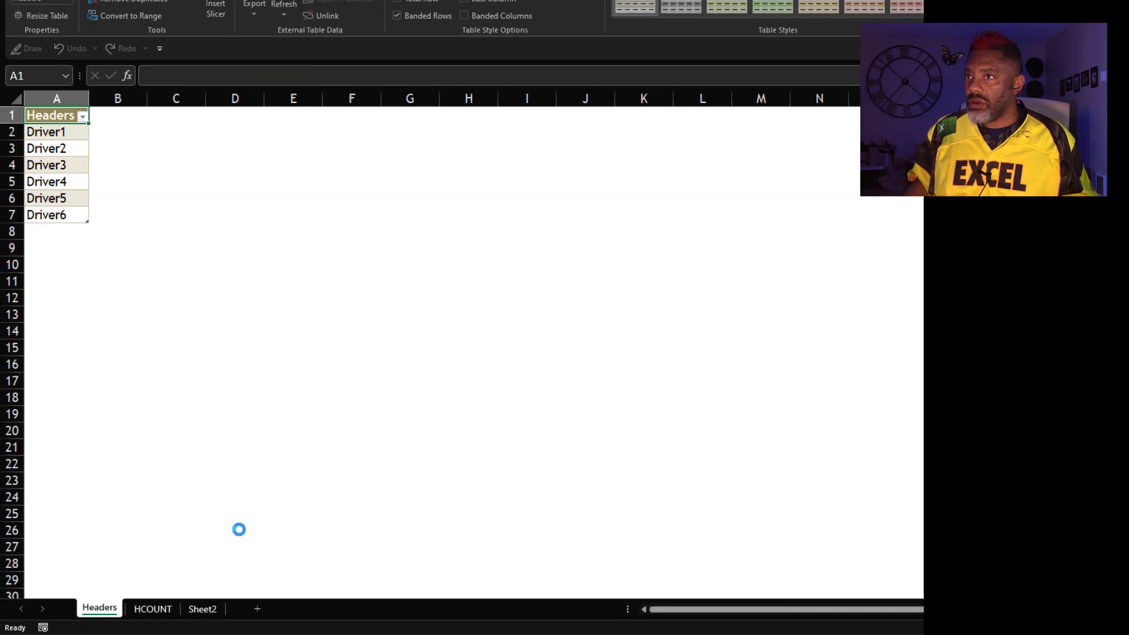
Reopen the DAY/DRIVER table as a query and start a By Delimiter split on DRIVER
click(203, 608)
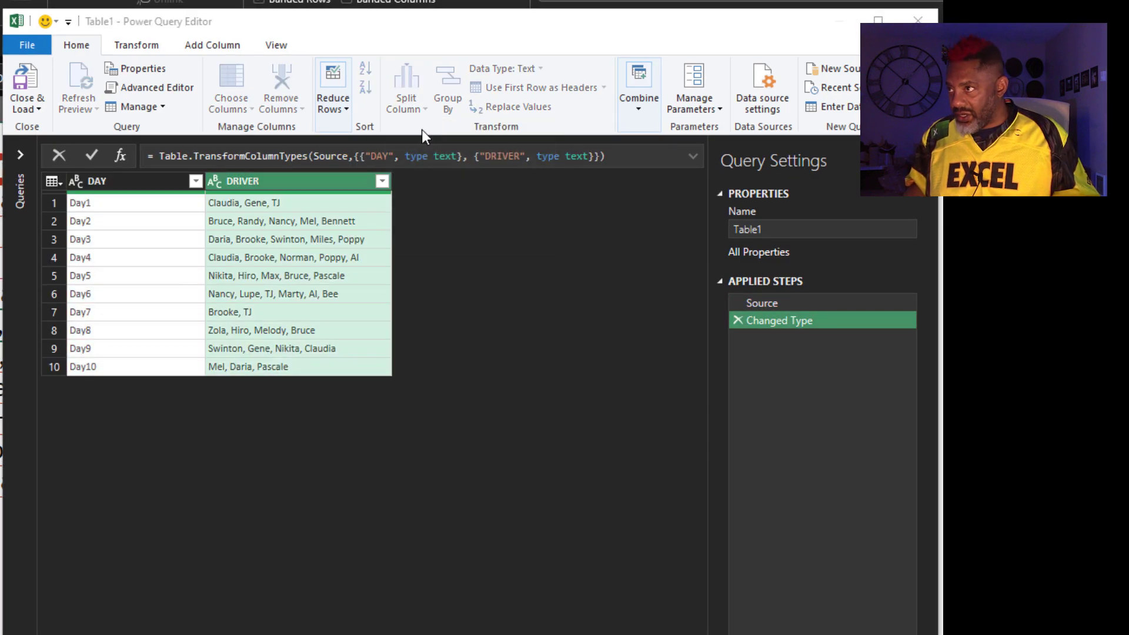
click(406, 85)
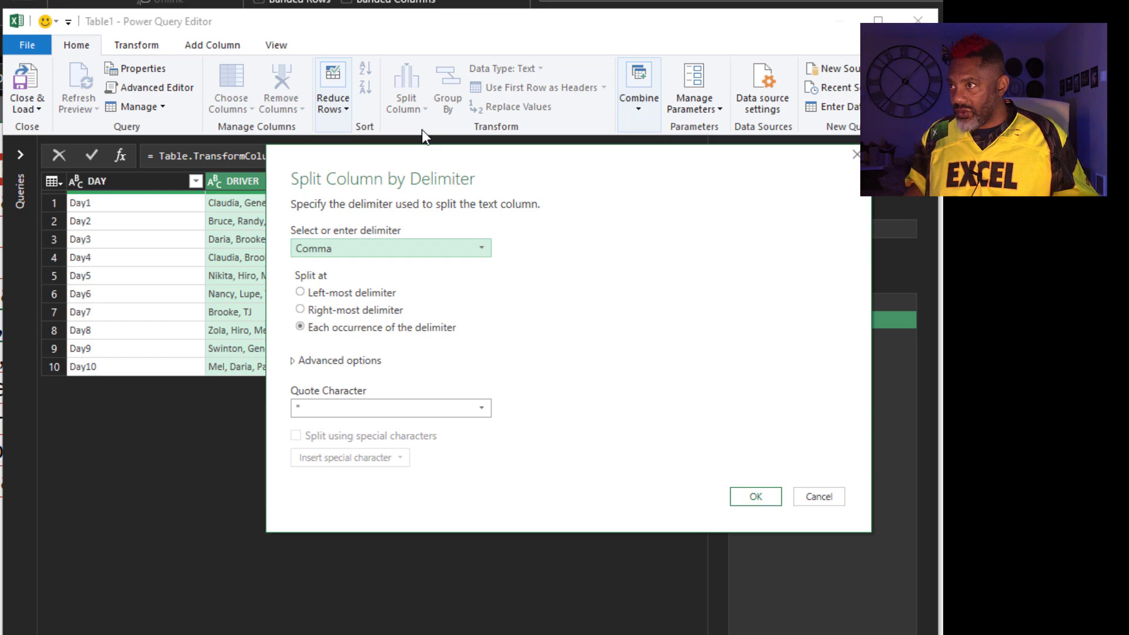
Choose the --Custom-- delimiter ", " at each occurrence and confirm the split
click(390, 248)
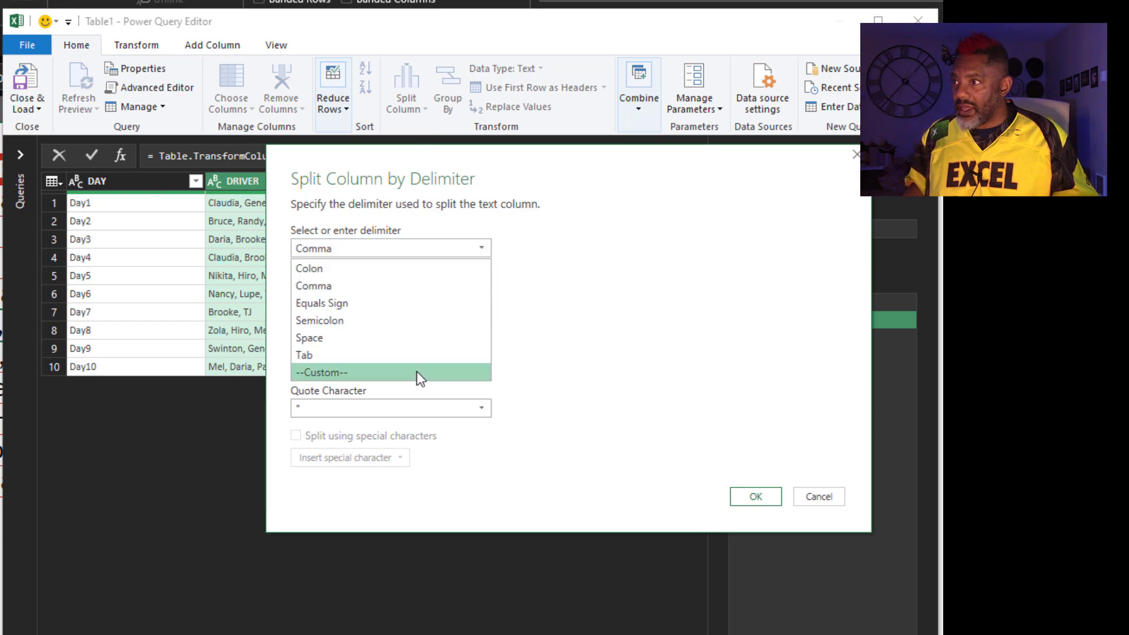
click(321, 373)
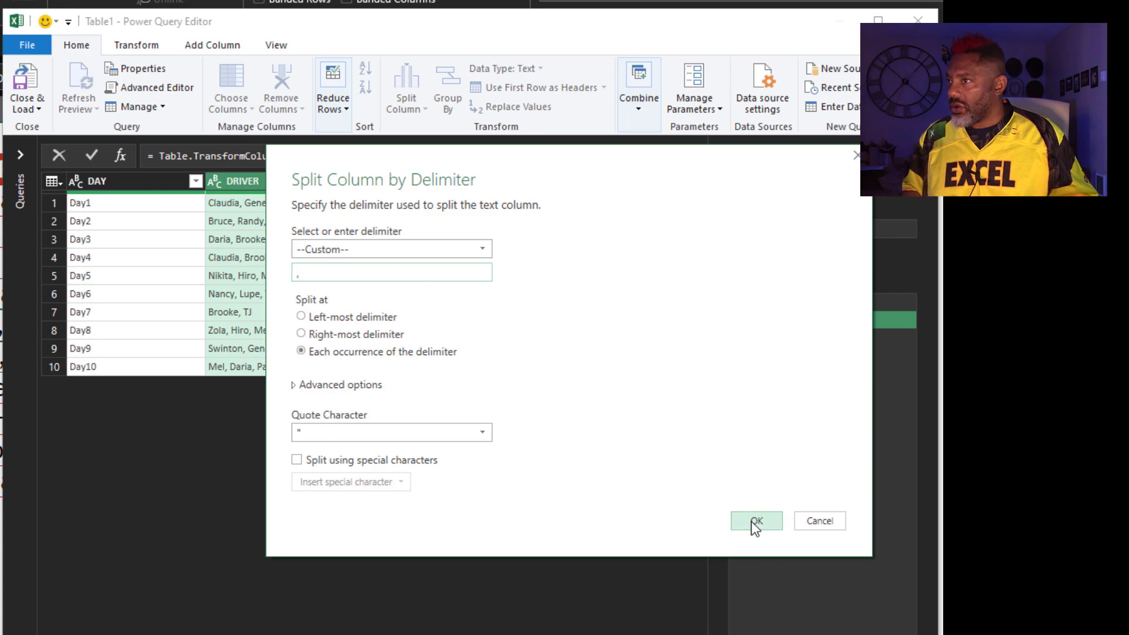
click(756, 521)
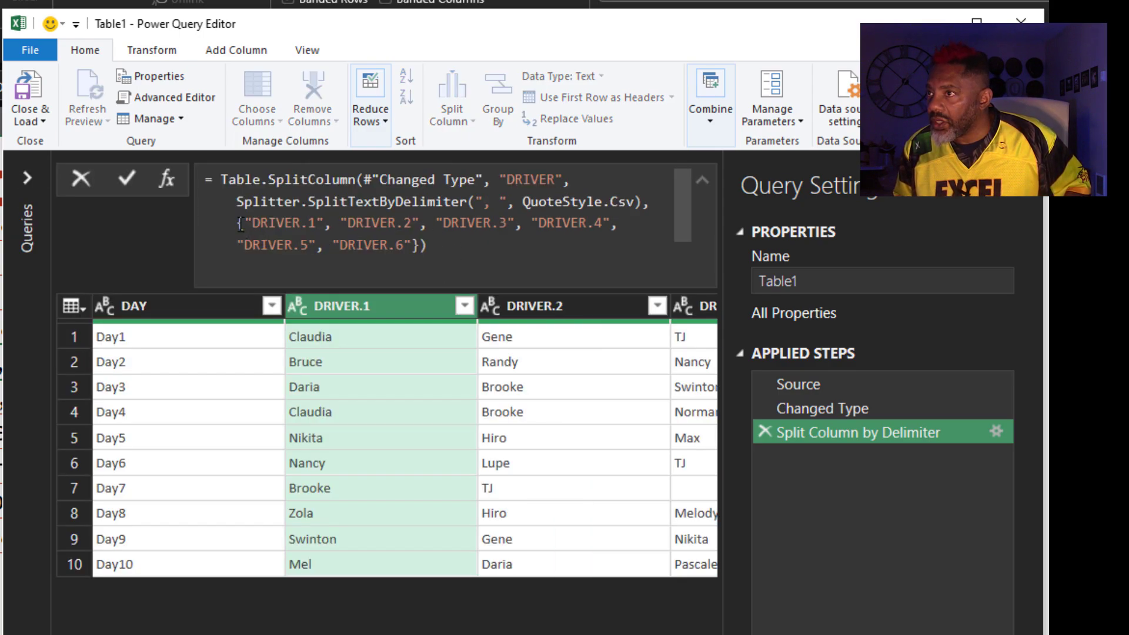
Replace the hard-coded column list with Headers and remove the Changed Type1 step
drag(241, 223, 414, 246)
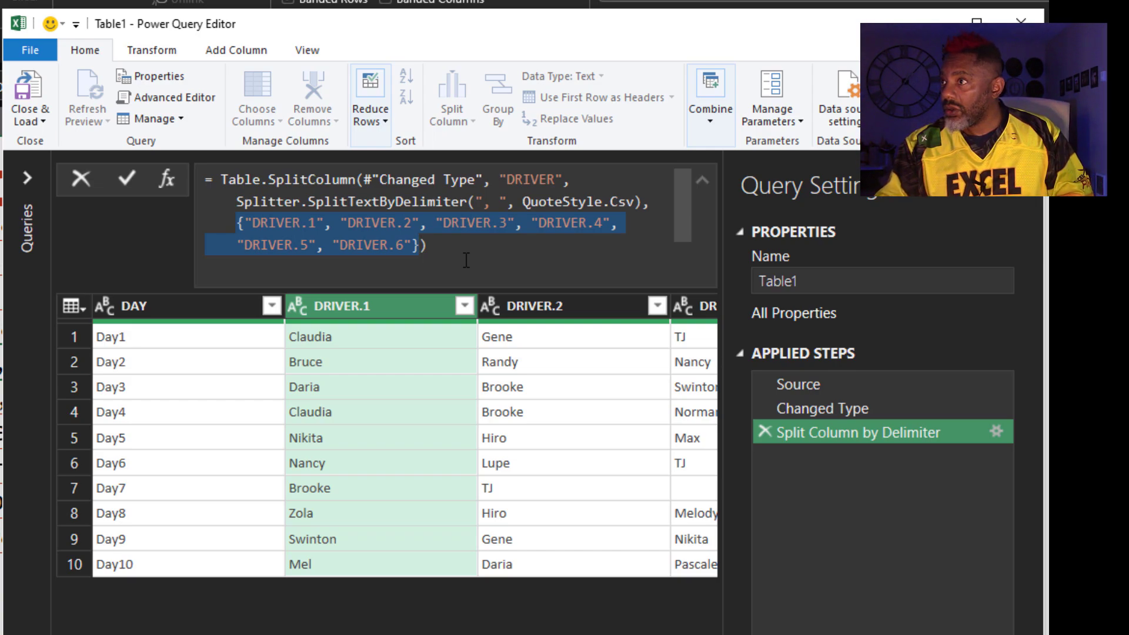
key(Delete)
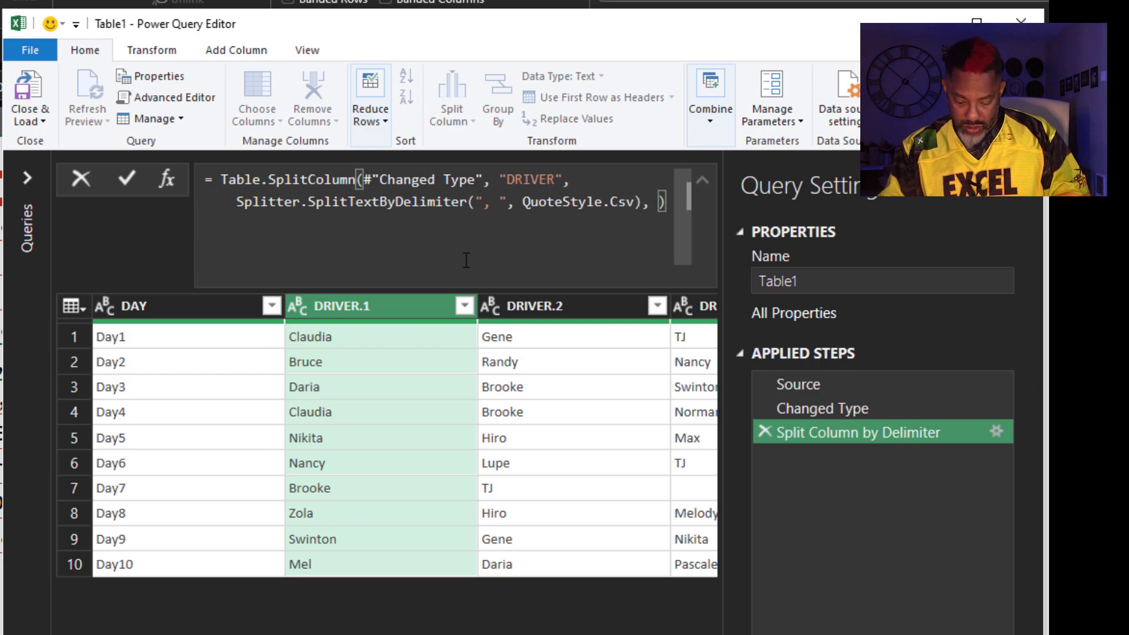
text(Hed)
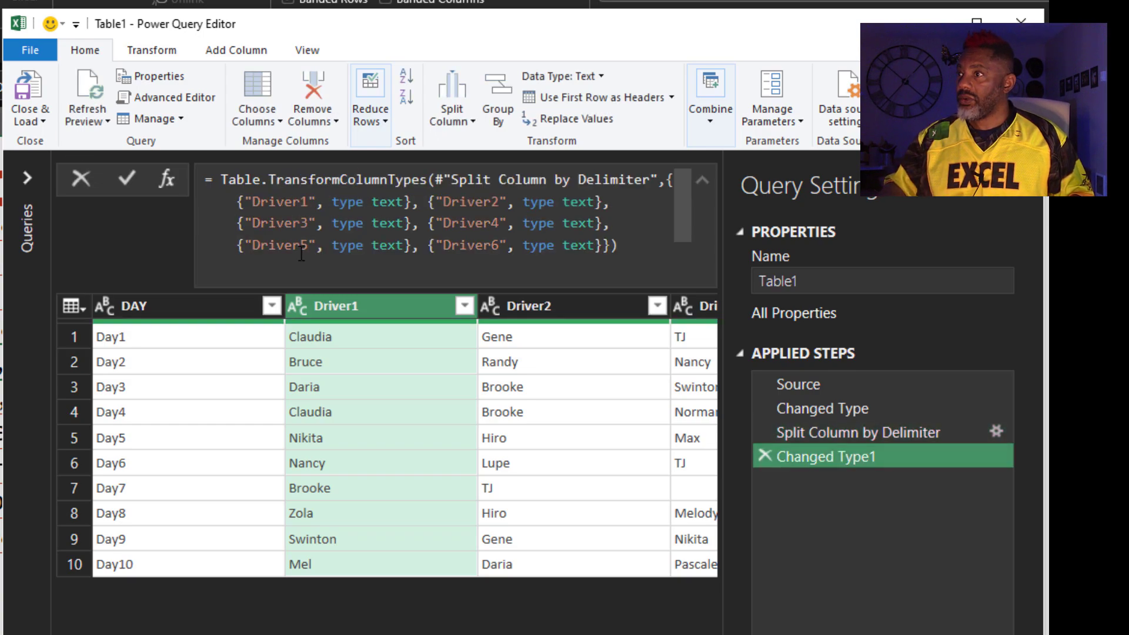
click(857, 431)
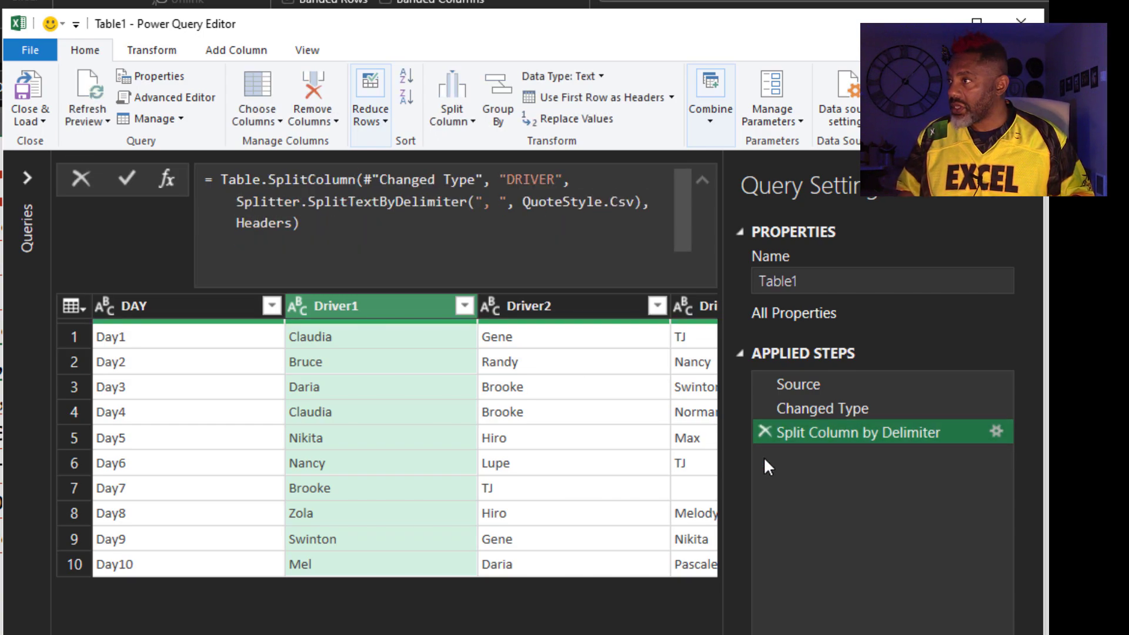
scroll(right, 3)
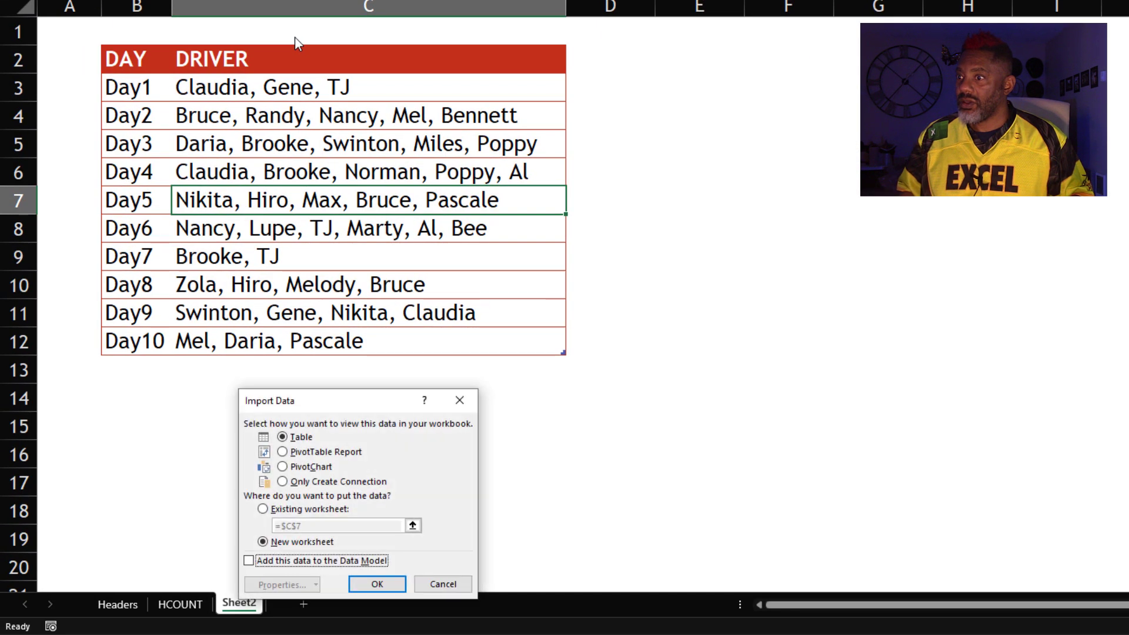
Load the query as a table to the existing worksheet Sheet2 at cell F2
click(263, 509)
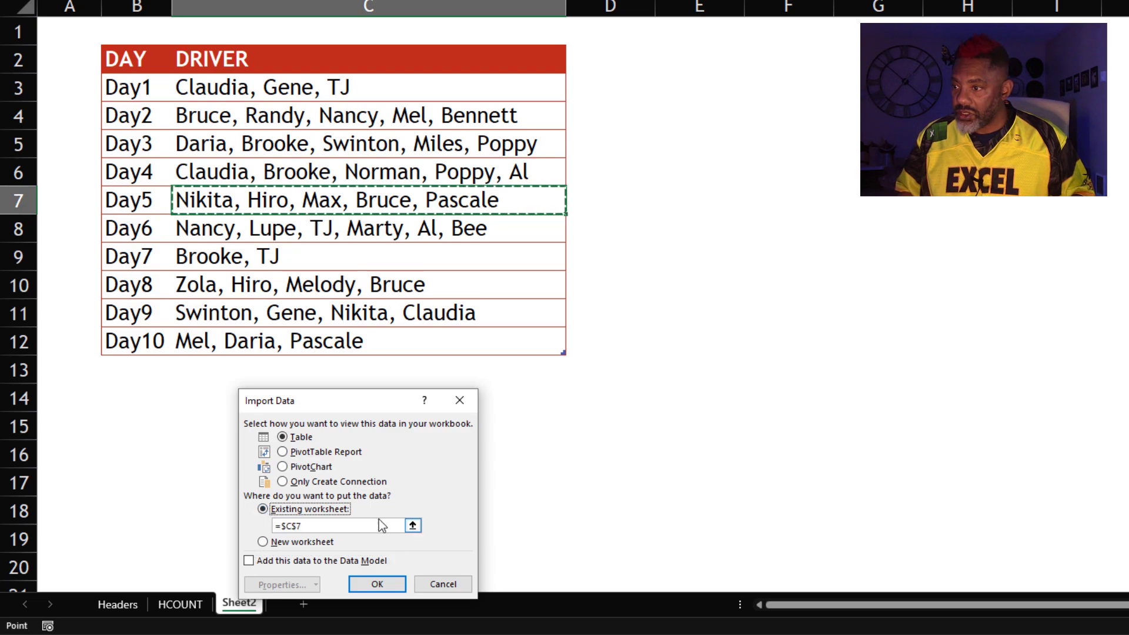
click(412, 524)
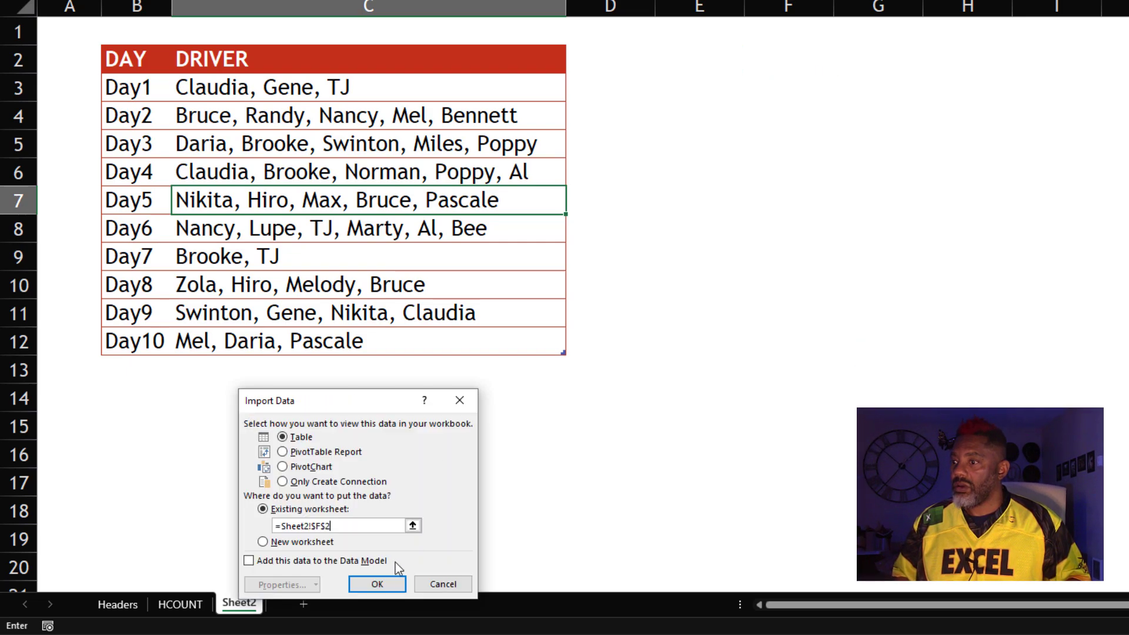
click(376, 584)
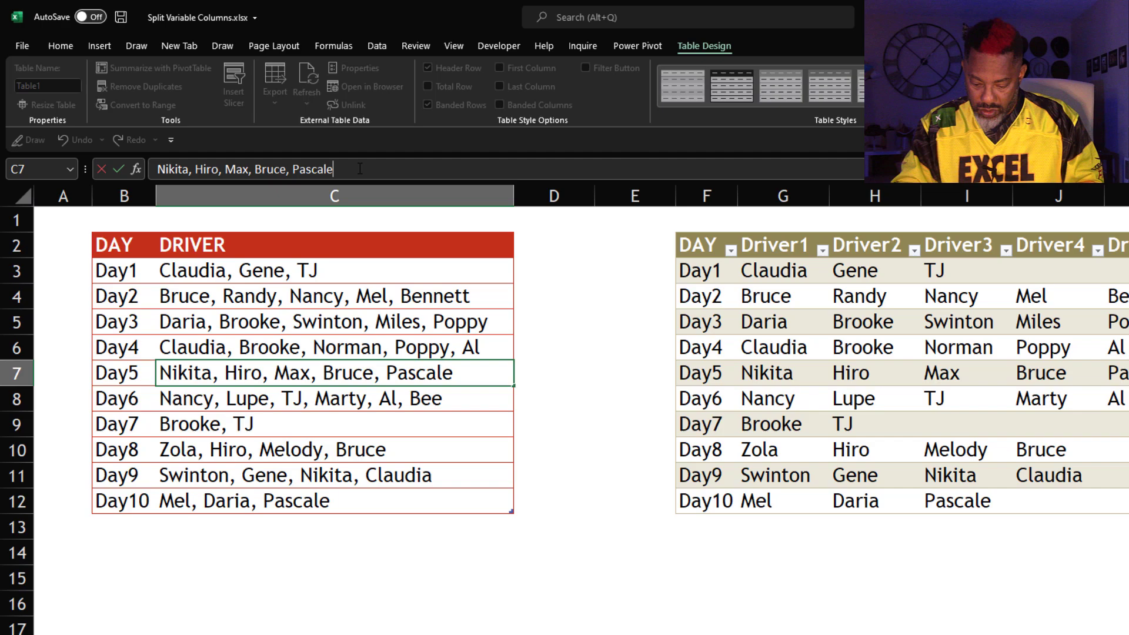
Append ", TJ, Wyatt" to Day5 and add new source rows, then go to the Data ribbon
text(, TJ)
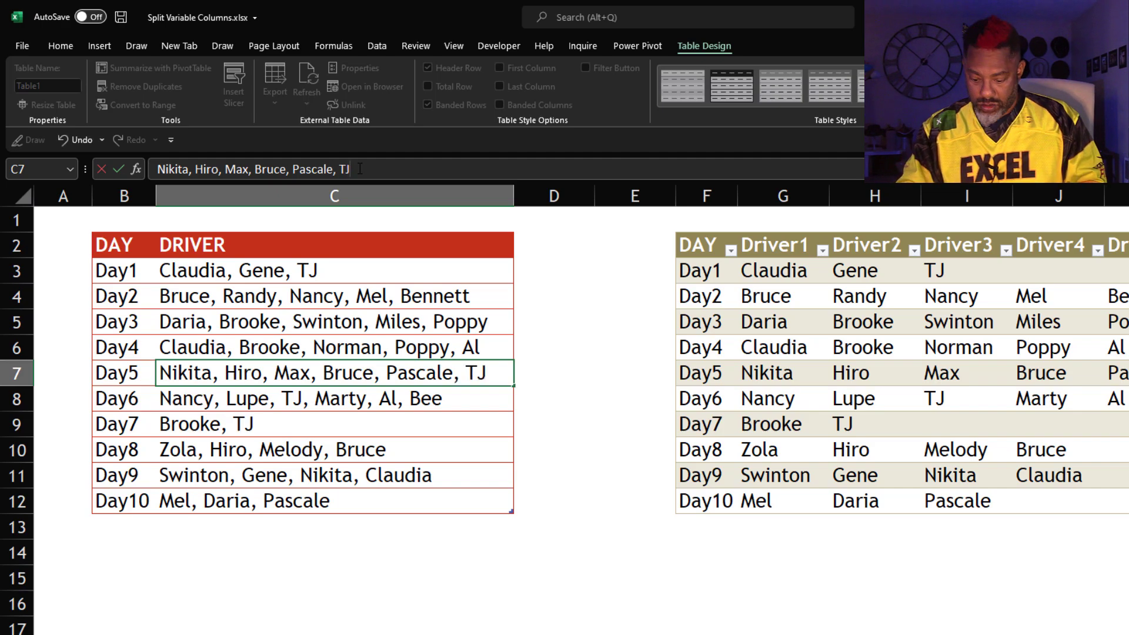
text(, Wyatt)
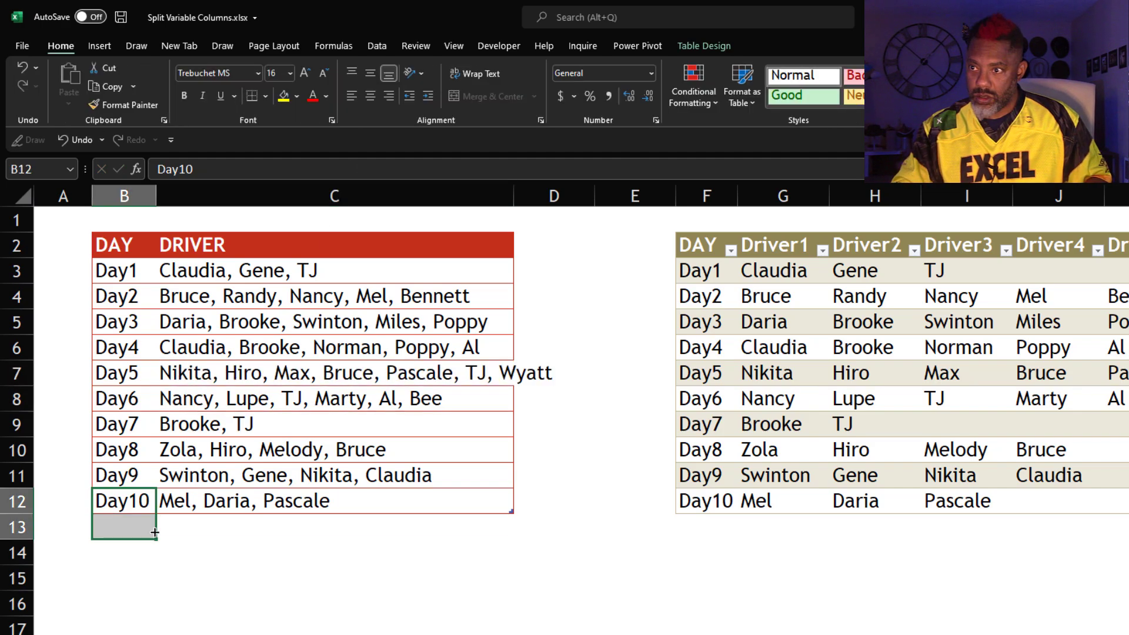
text(Hiro, Zola, Bee, Nikita)
click(335, 271)
text(, Danielle)
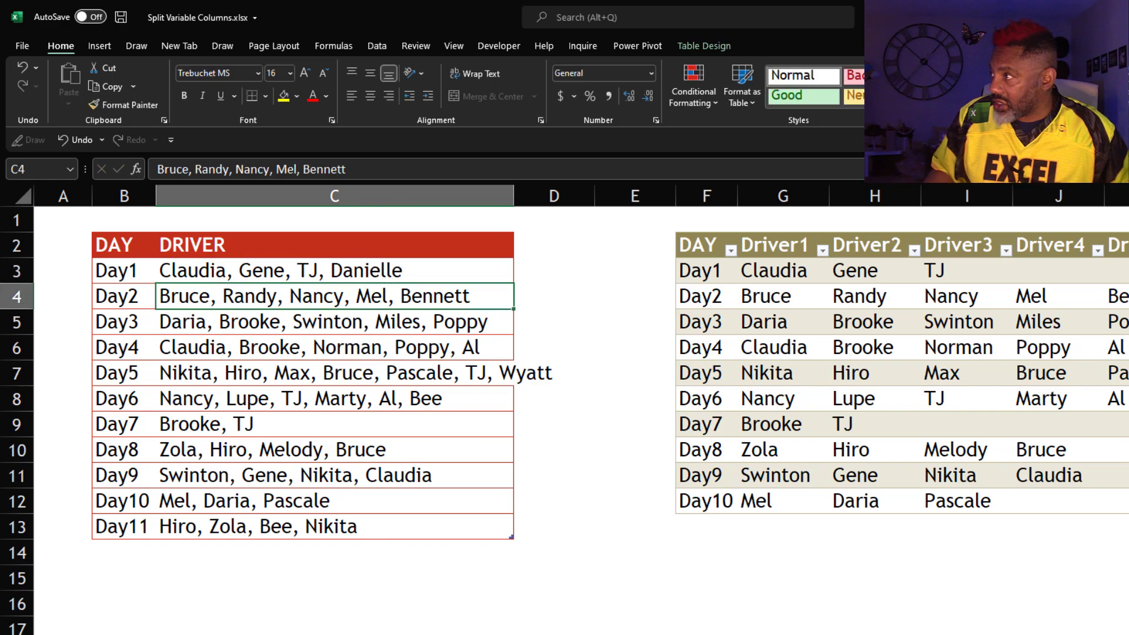
scroll(right, 3)
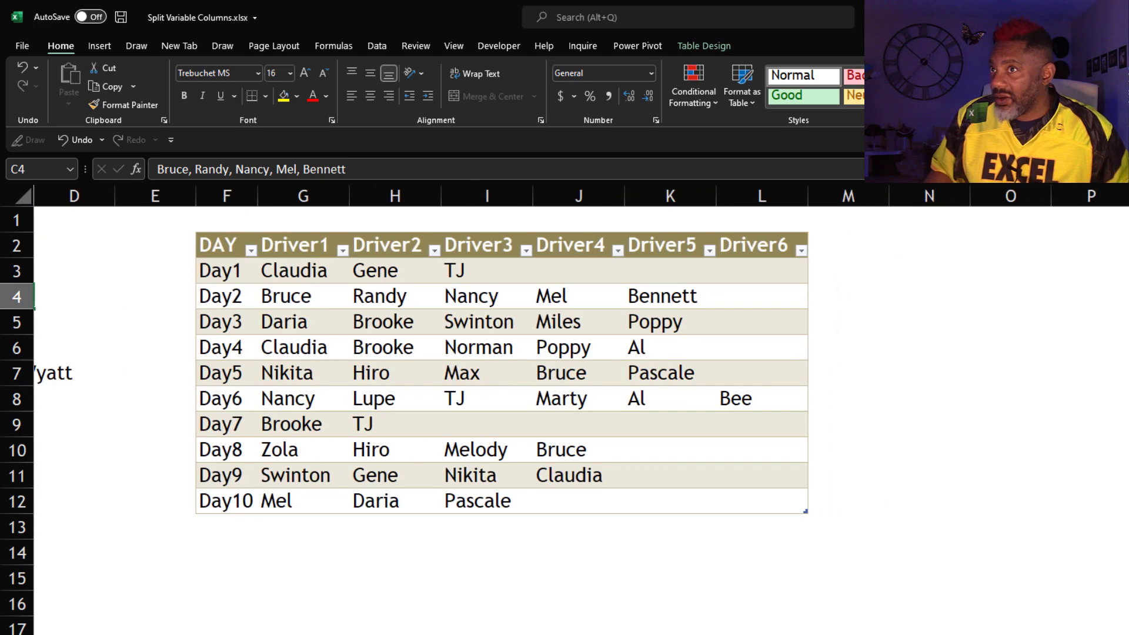
click(376, 46)
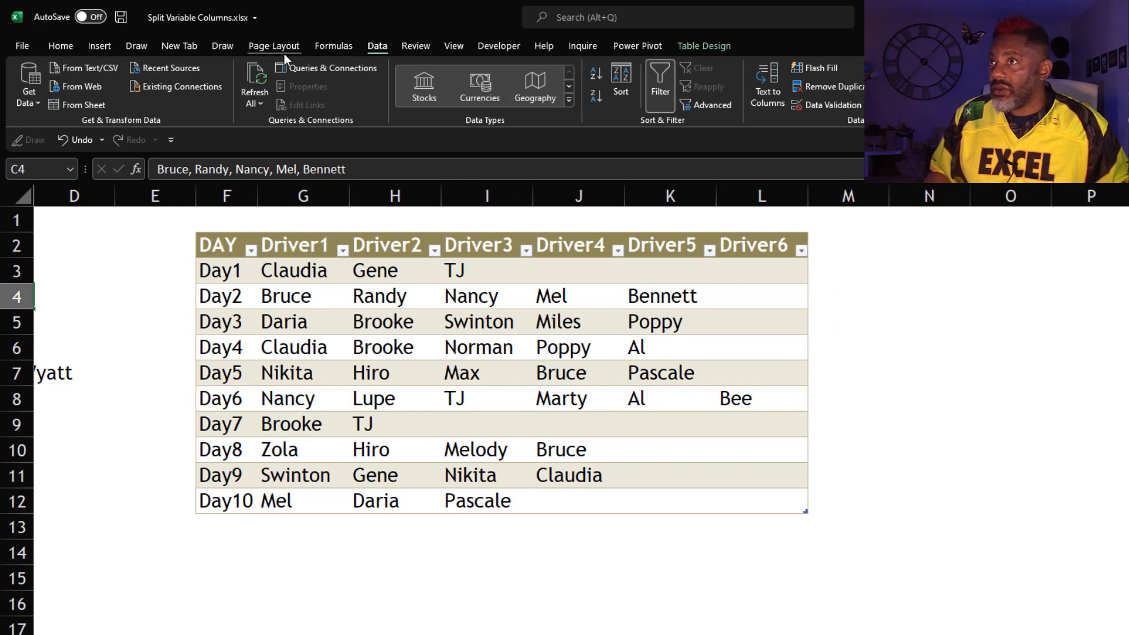